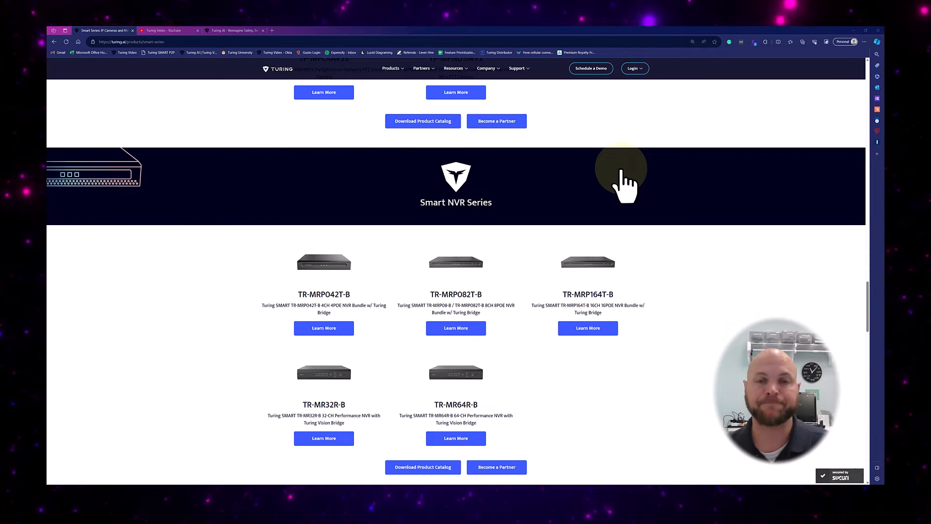
pyautogui.moveTo(517, 125)
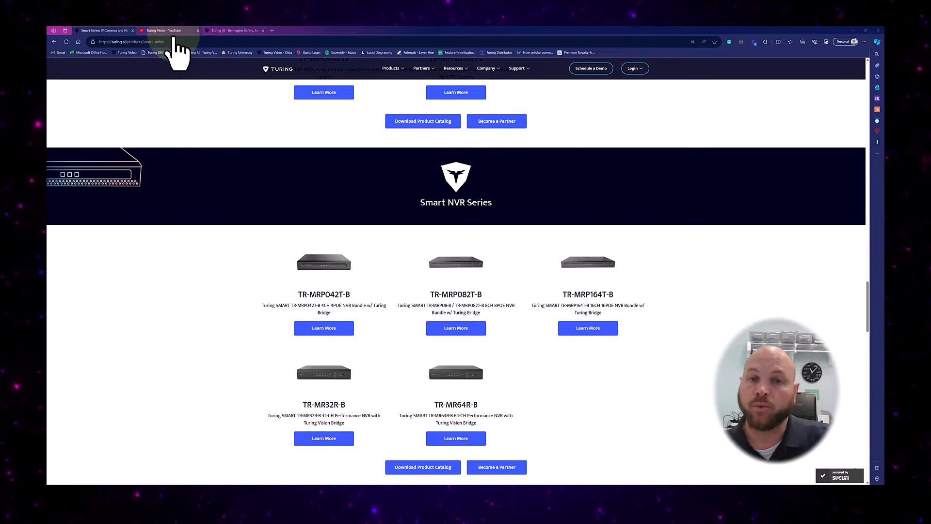
# Bring up the Turing Video YouTube channel and scroll to its installation and how-to playlists
pyautogui.click(168, 30)
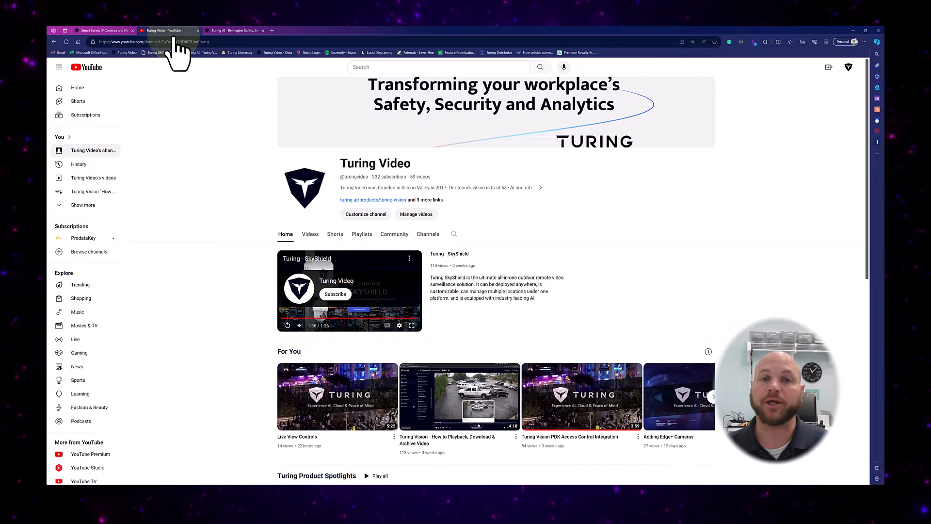
pyautogui.scroll(-3)
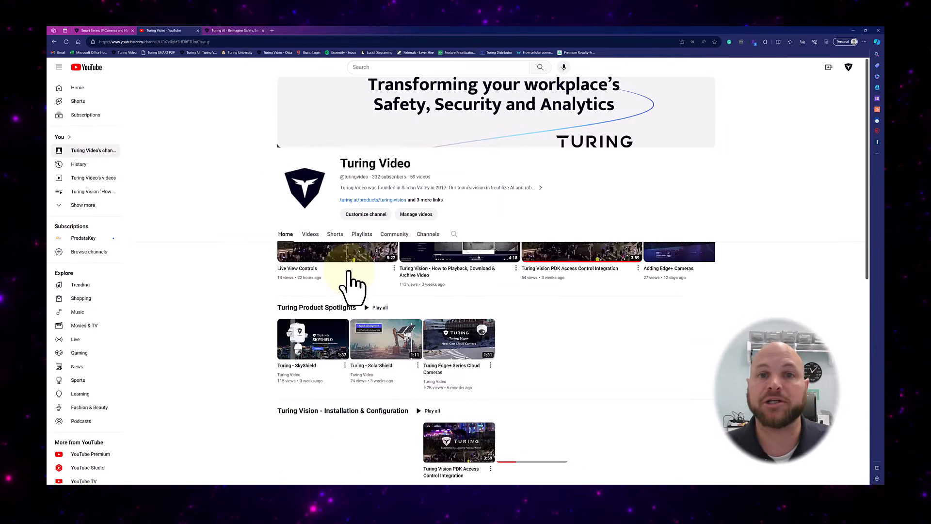
pyautogui.scroll(-3)
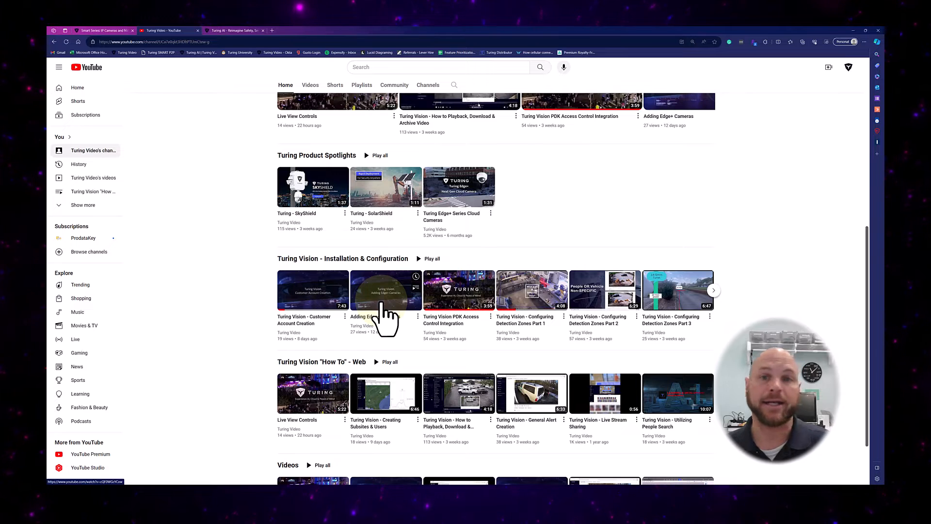
pyautogui.moveTo(303, 143)
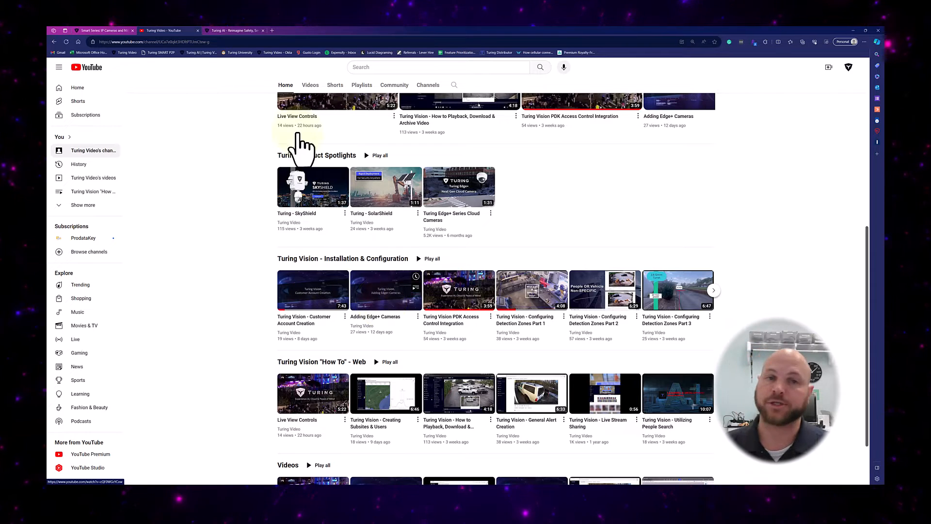
pyautogui.moveTo(252, 47)
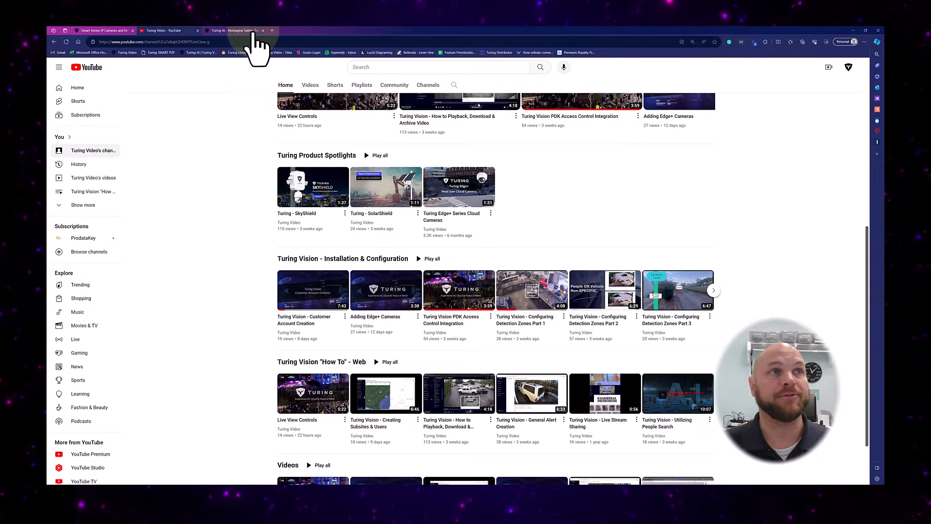
# From the Turing site's Resources menu, reach the Turing Vision user manuals and the 3rd Party Camera Integration Guides
pyautogui.click(232, 30)
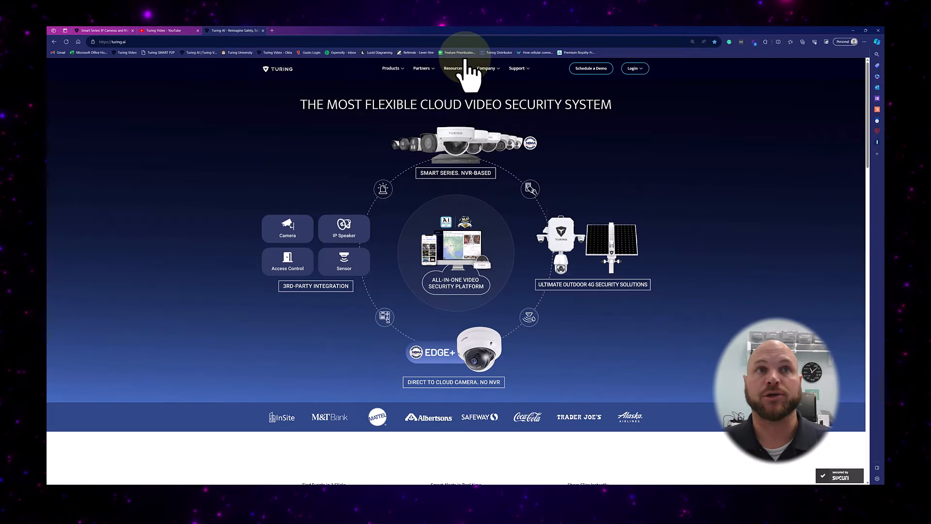
pyautogui.click(453, 68)
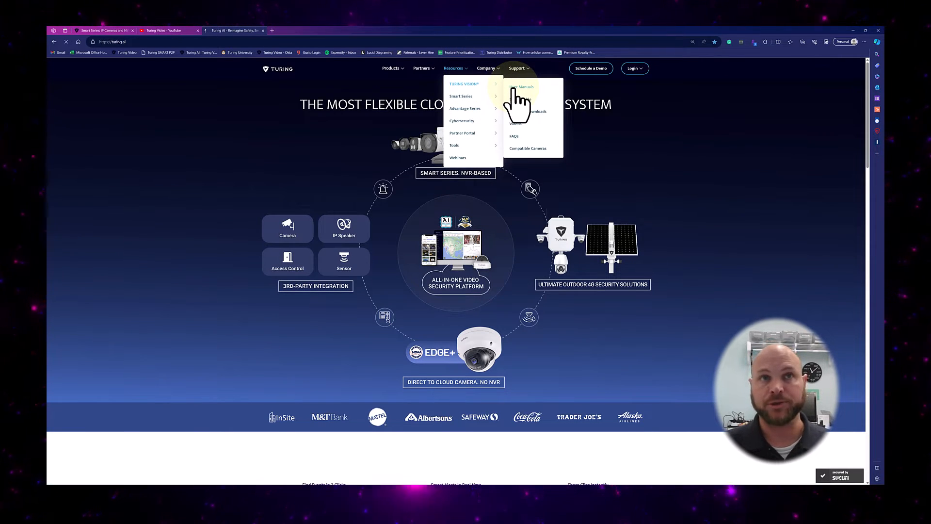
pyautogui.click(522, 86)
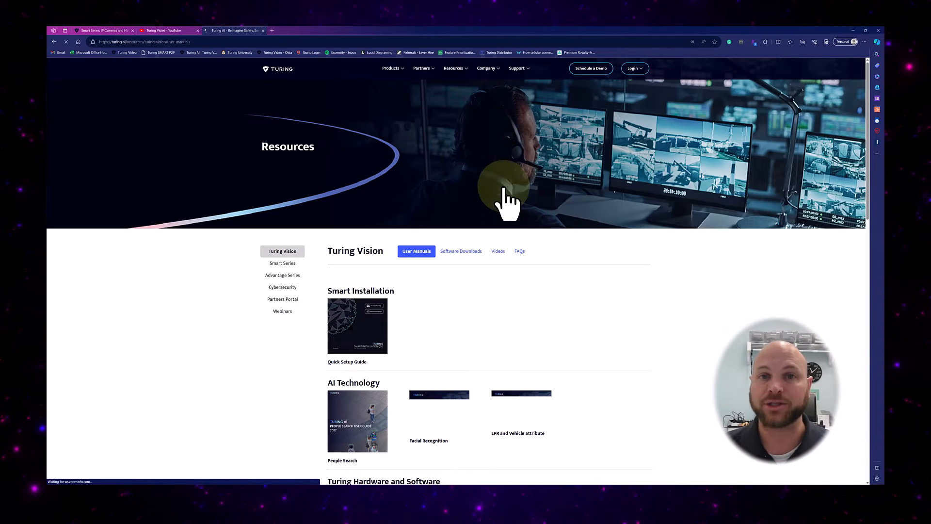
pyautogui.scroll(-3)
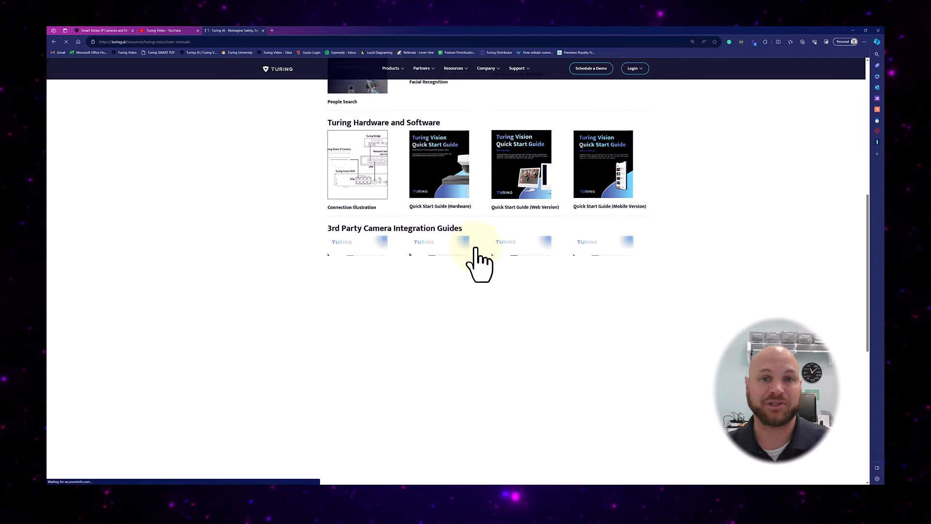
pyautogui.scroll(-3)
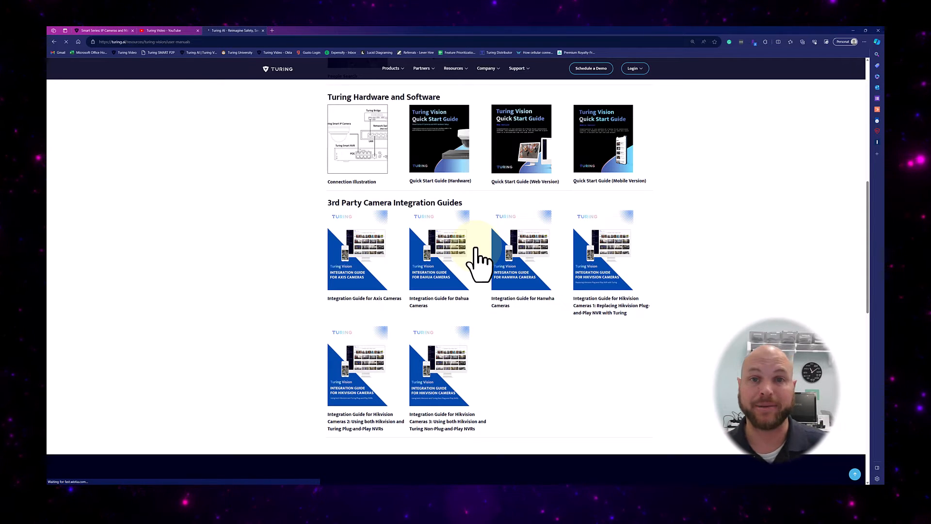
pyautogui.moveTo(565, 368)
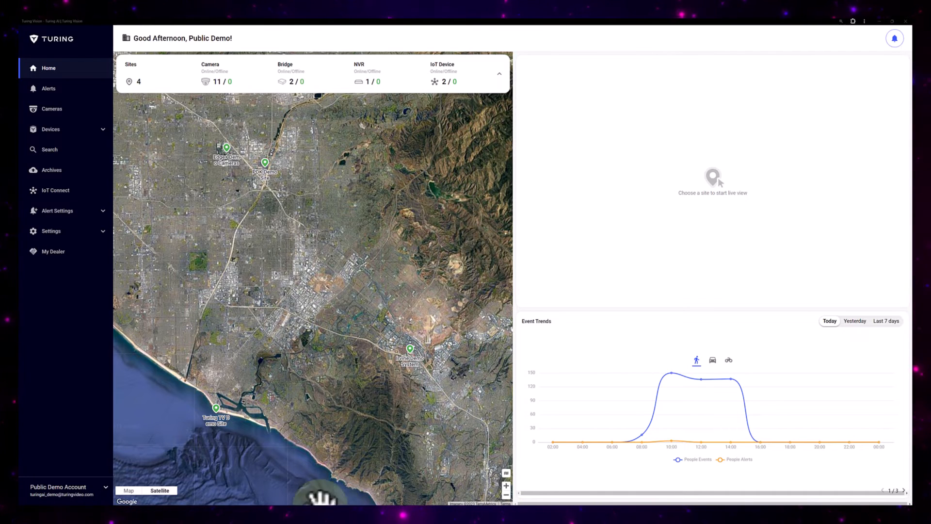
pyautogui.moveTo(372, 172)
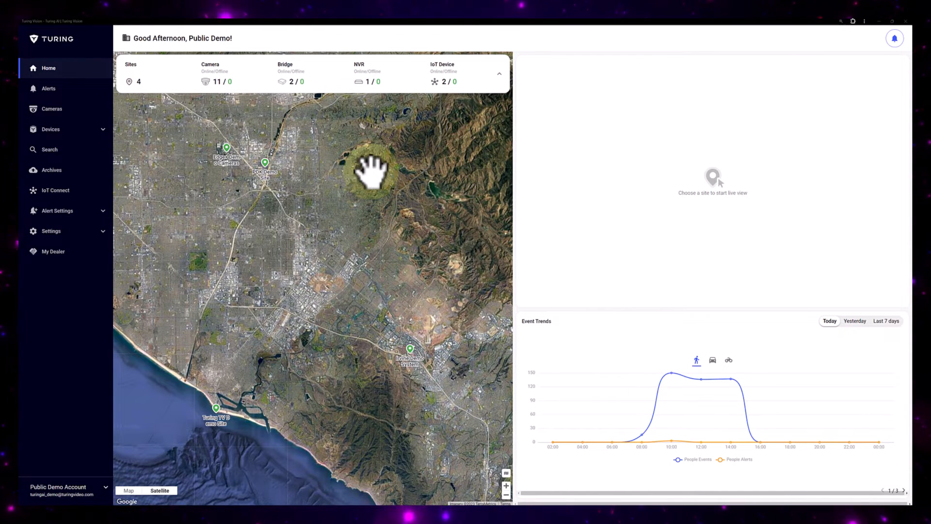
pyautogui.moveTo(53, 244)
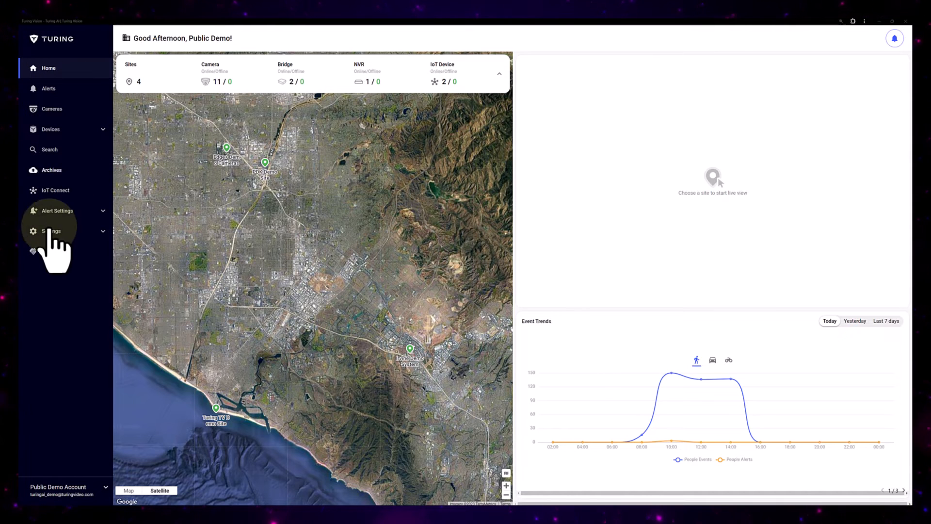
# Reach Camera Settings under Settings, listing cameras, bridges and NVRs by site
pyautogui.click(49, 231)
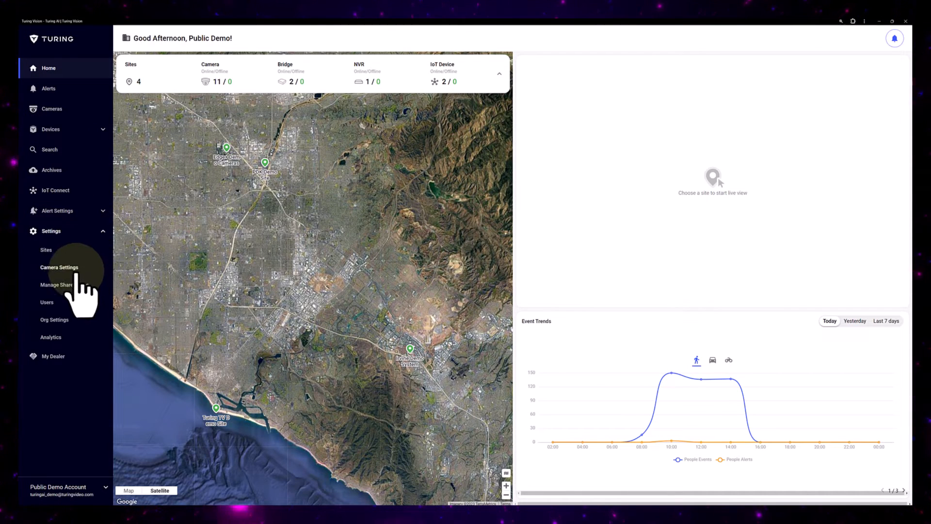
pyautogui.click(59, 266)
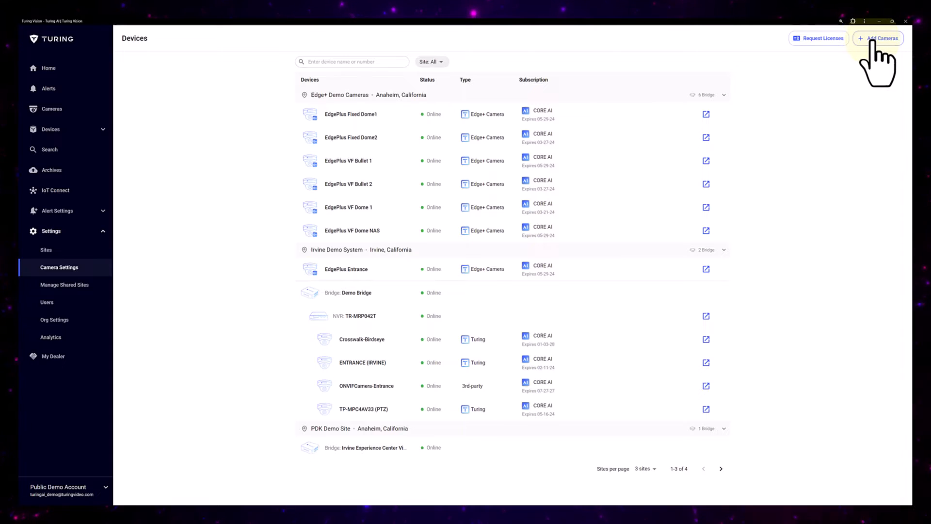
# Begin Add Cameras and confirm PDK Demo Site as the target site
pyautogui.click(877, 38)
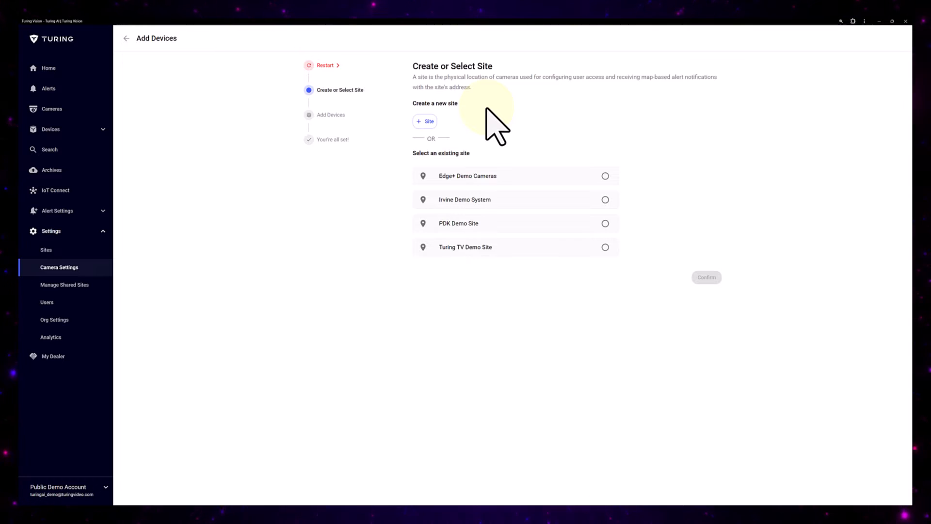
pyautogui.moveTo(605, 223)
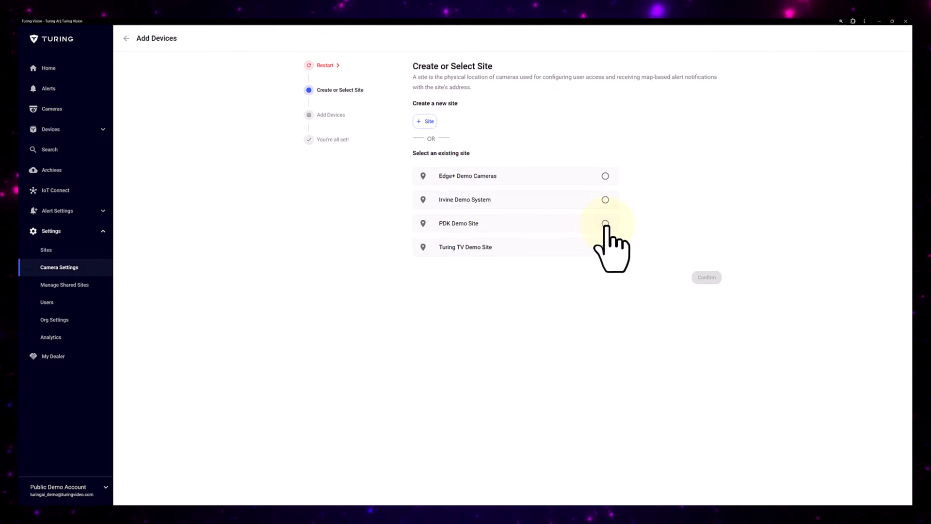
pyautogui.click(605, 223)
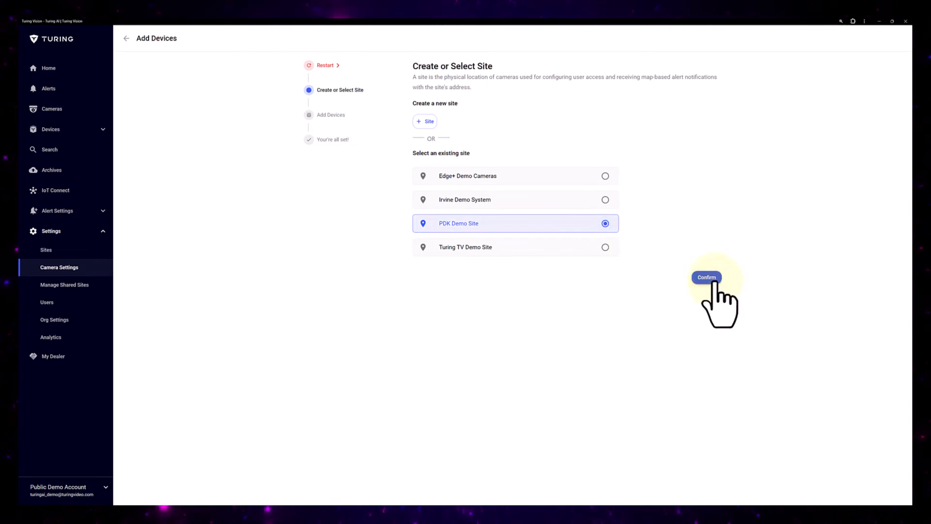
pyautogui.click(706, 277)
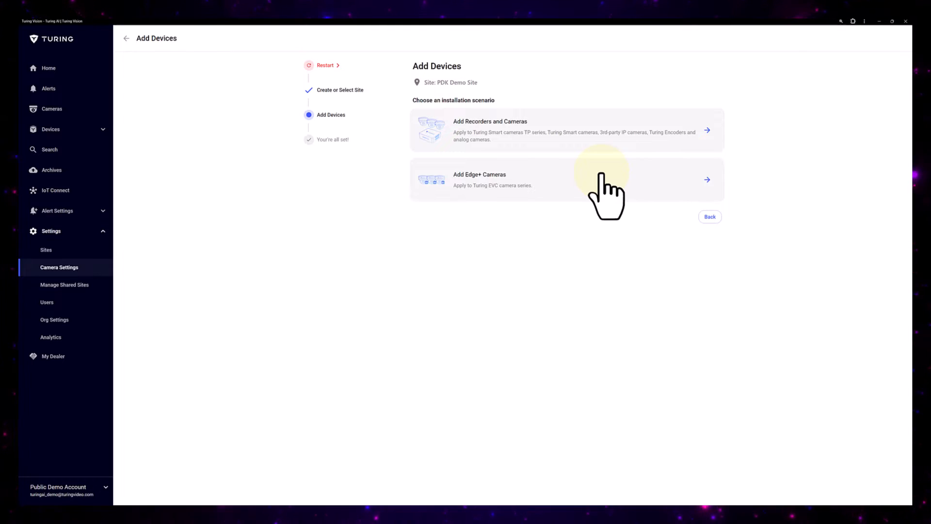
# Choose Add Recorders and Cameras and confirm the existing Irvine Experience Center Video Wall bridge
pyautogui.click(565, 129)
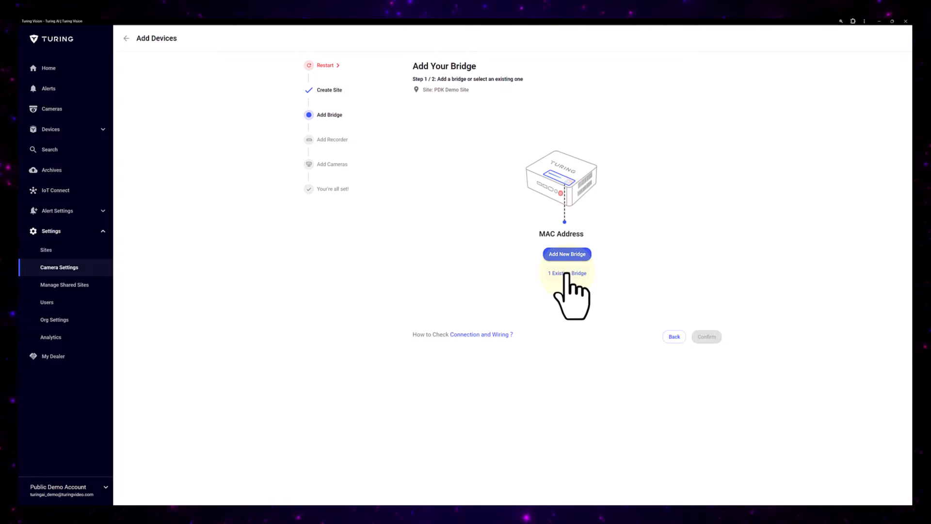
pyautogui.click(565, 272)
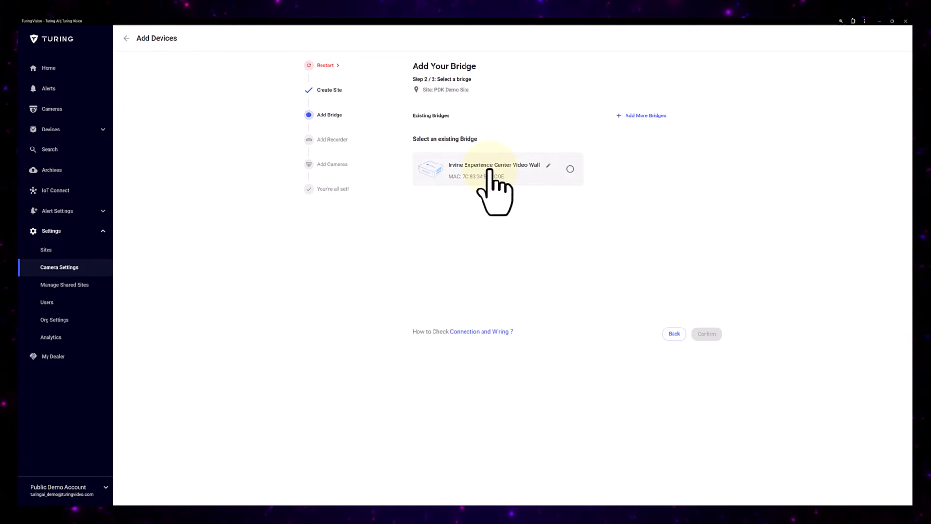
pyautogui.click(569, 169)
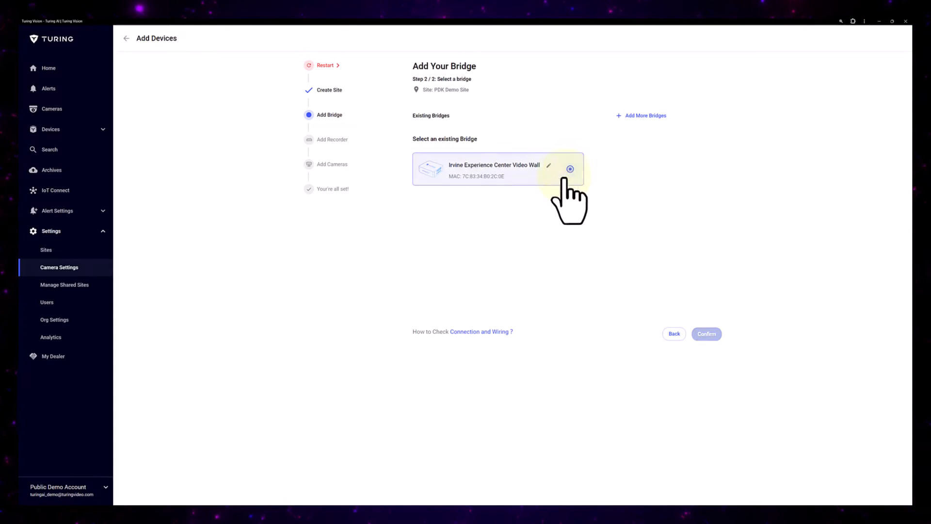
pyautogui.moveTo(707, 333)
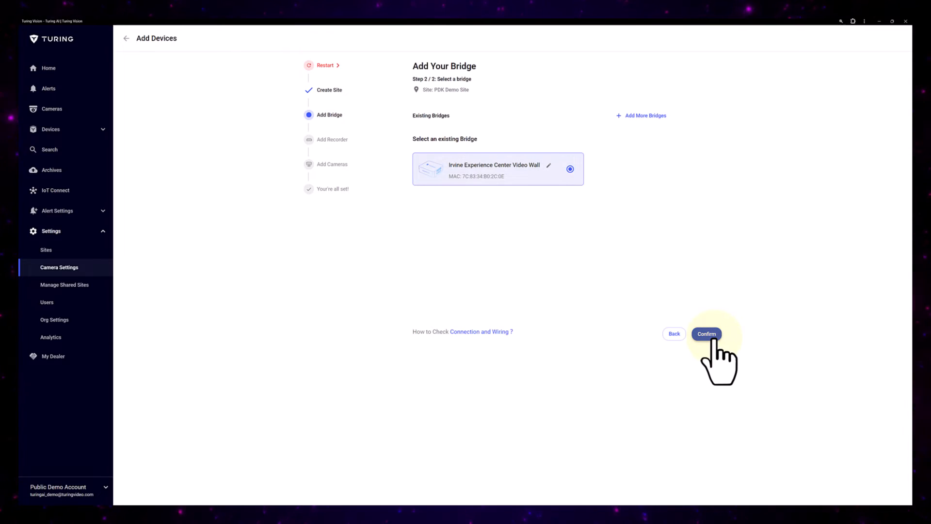
pyautogui.click(706, 332)
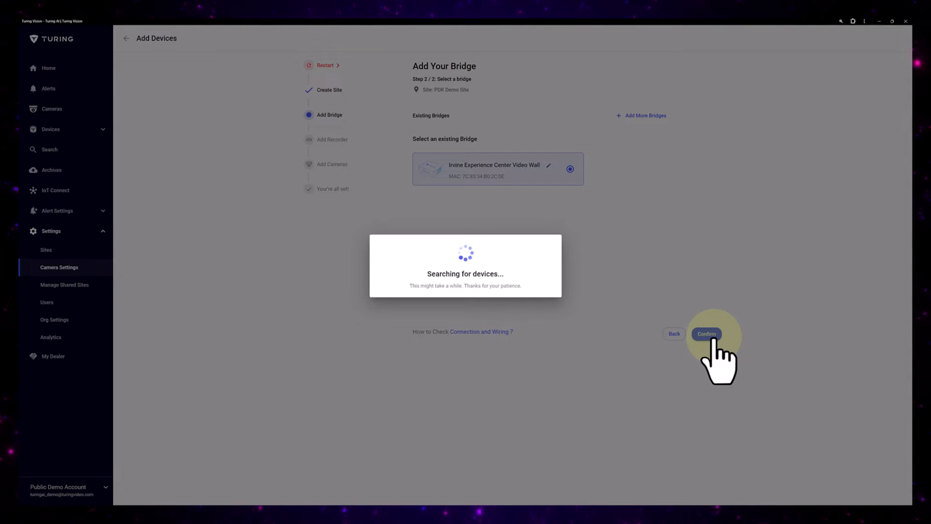
# Select the discovered TR-MR32R recorder and validate it with the NVR username and password
pyautogui.click(706, 334)
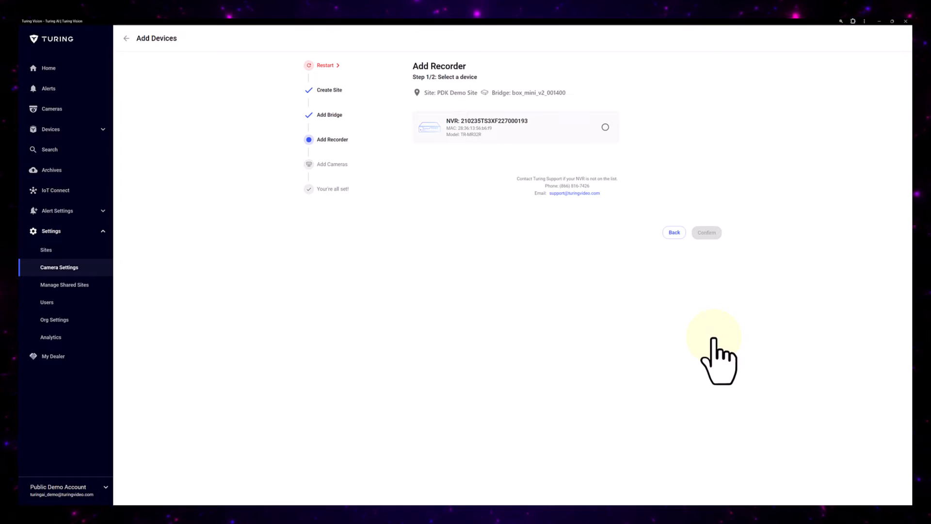
pyautogui.moveTo(570, 229)
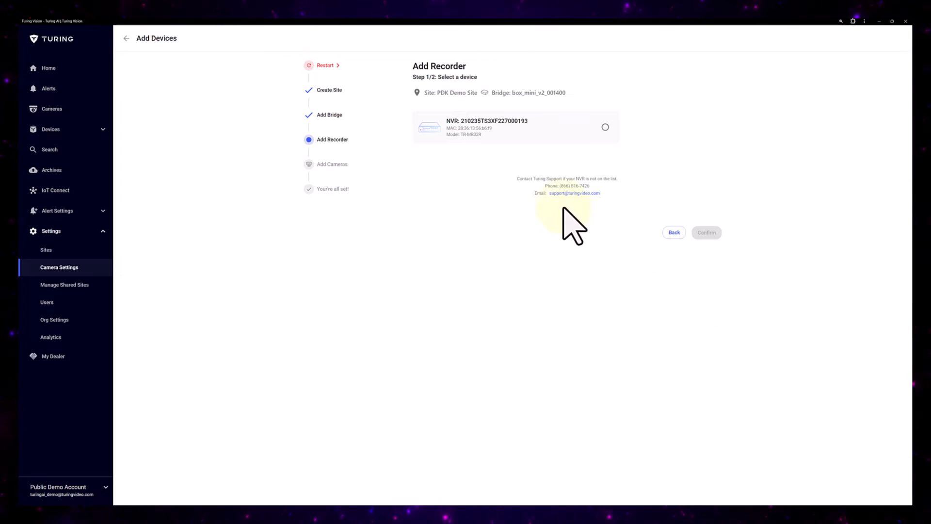
pyautogui.click(605, 127)
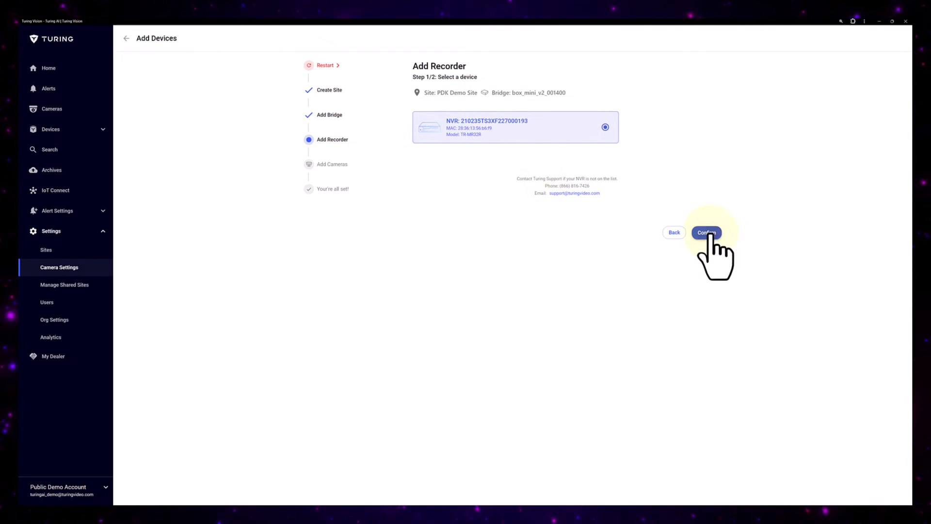
pyautogui.click(706, 231)
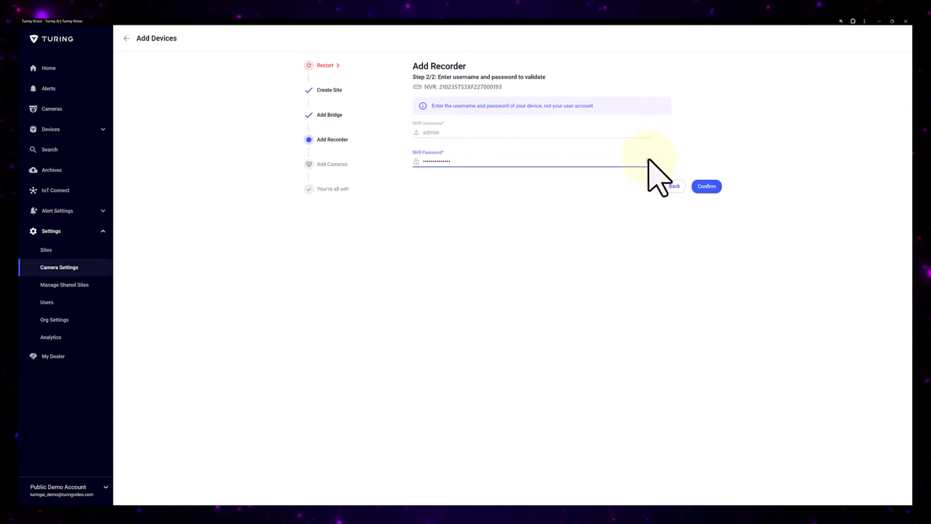
pyautogui.click(706, 186)
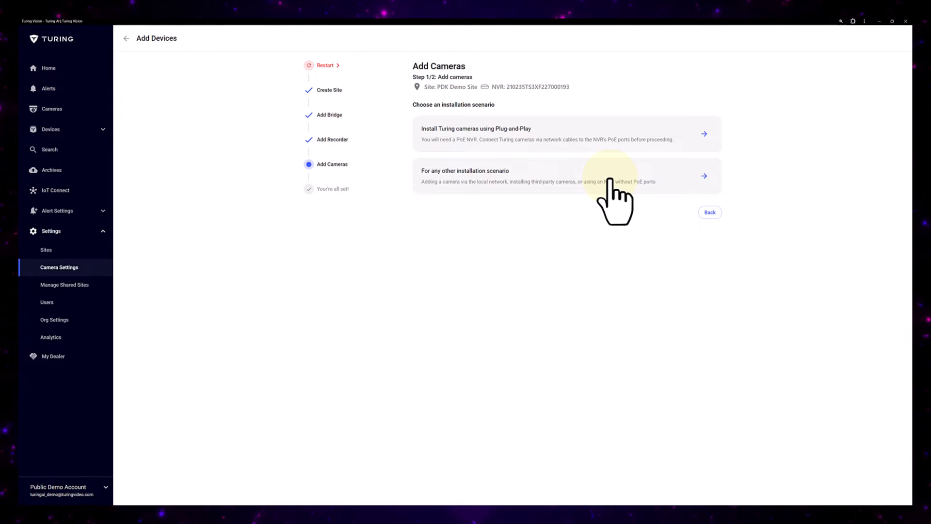
pyautogui.moveTo(485, 193)
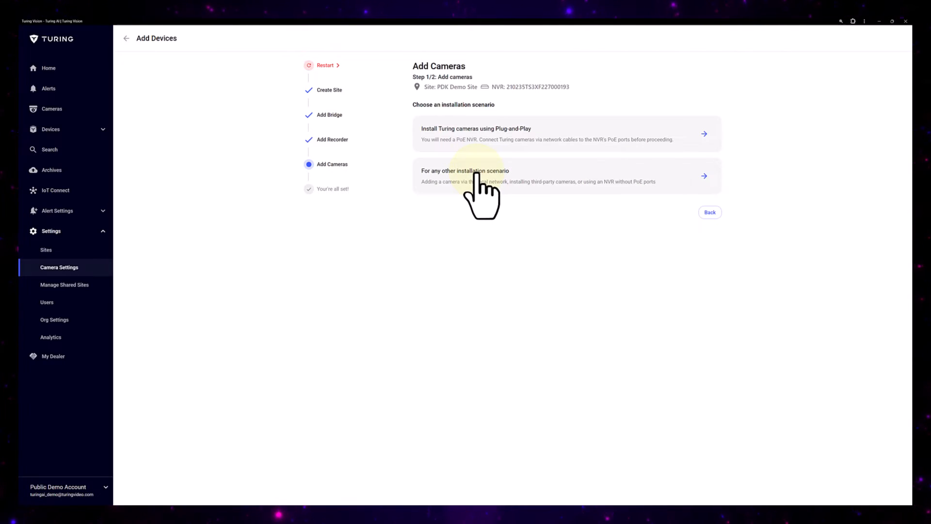
# Choose 'For any other installation scenario' and use Connect to request the NVR web setup page
pyautogui.click(465, 175)
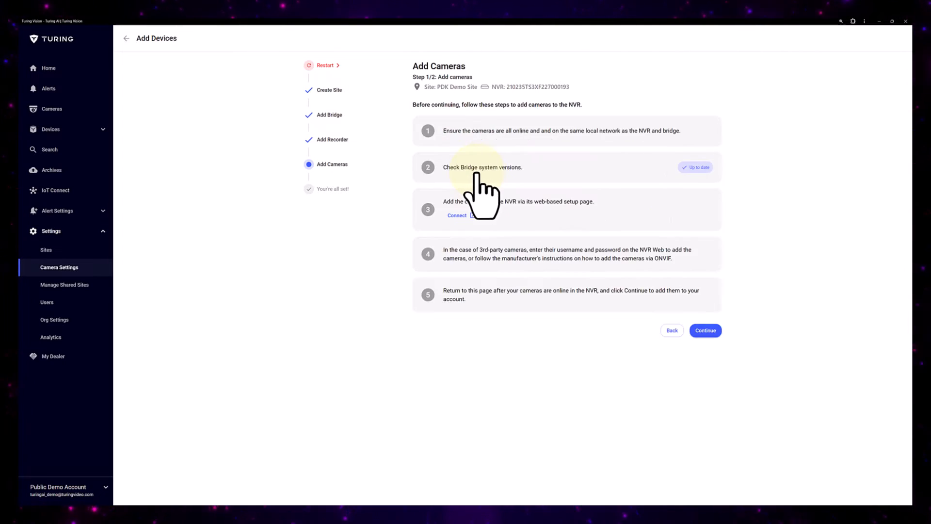
pyautogui.moveTo(476, 169)
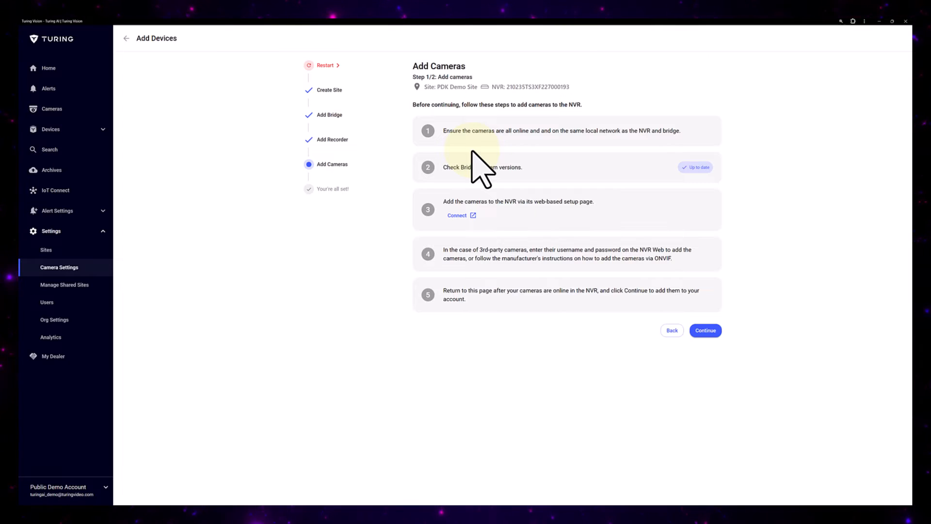
pyautogui.moveTo(462, 211)
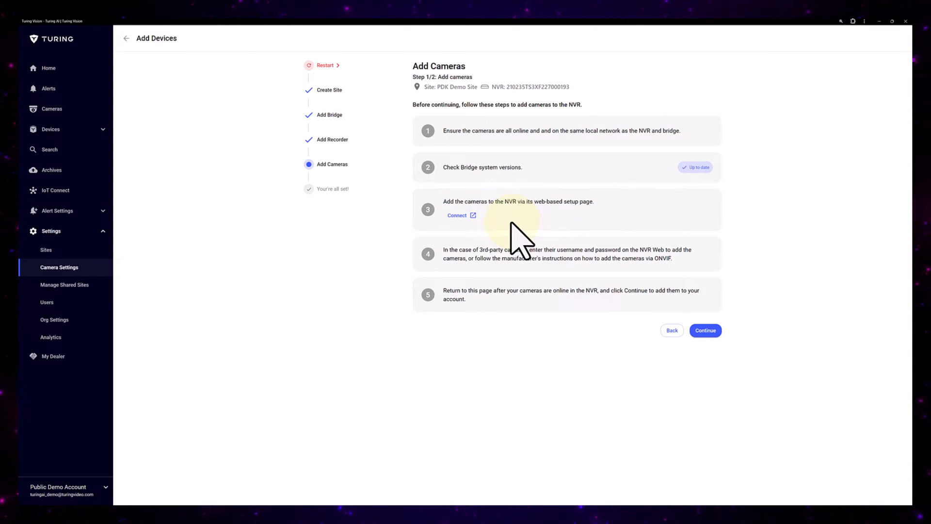
pyautogui.moveTo(462, 216)
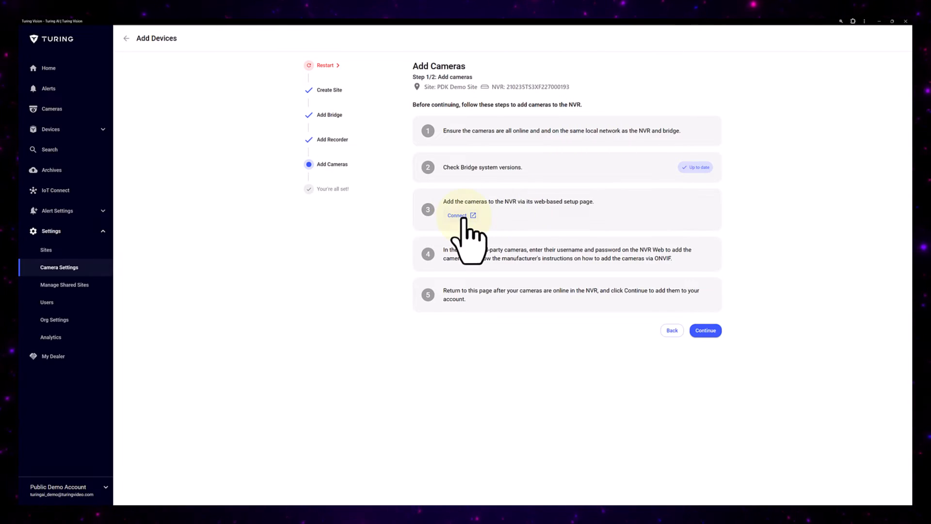
pyautogui.click(457, 215)
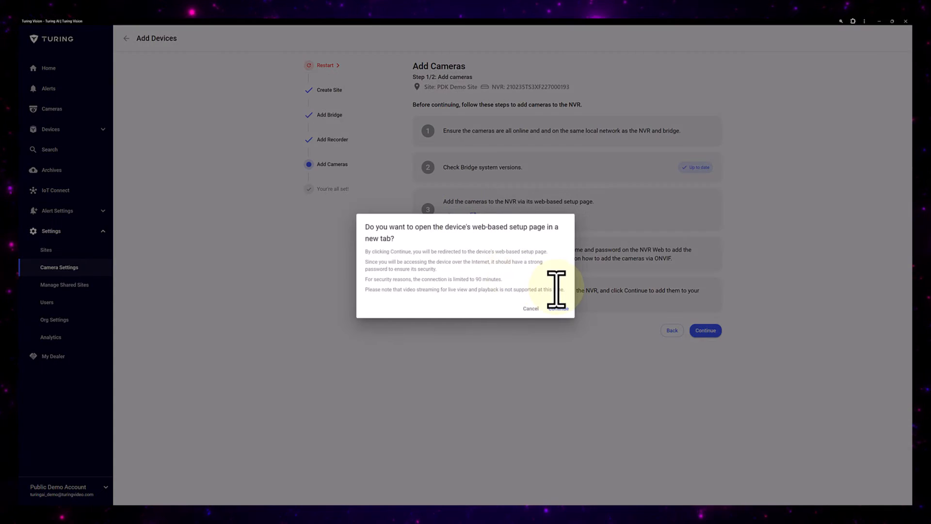
# Continue to the NVR web setup page in a new tab and log in to its live view
pyautogui.click(557, 309)
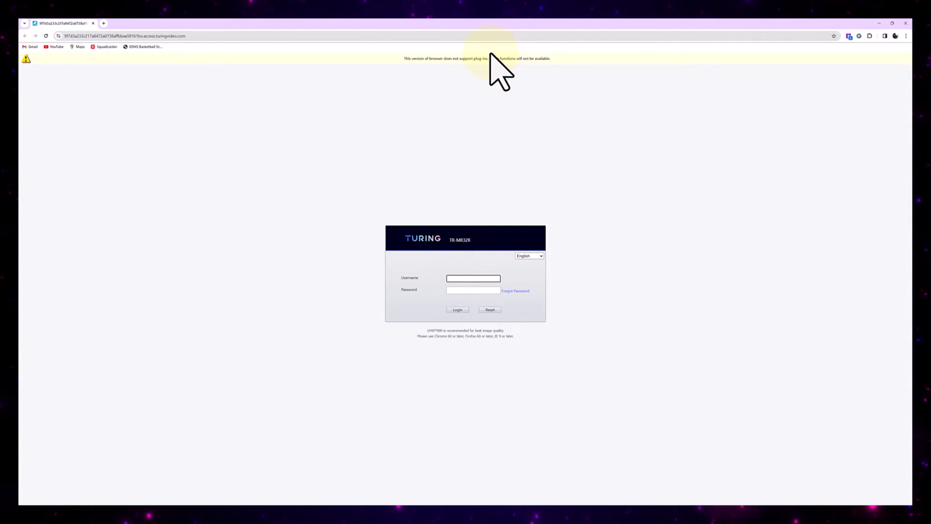
pyautogui.moveTo(878, 214)
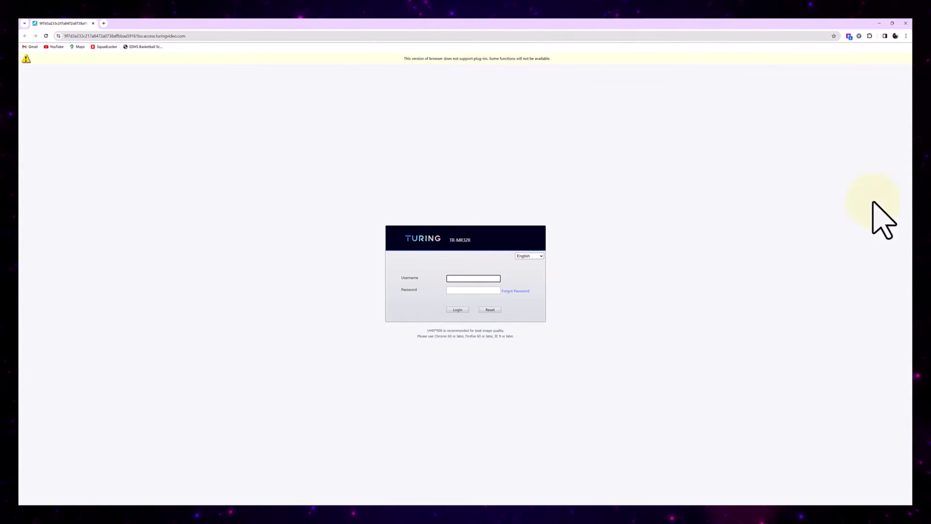
pyautogui.moveTo(462, 278)
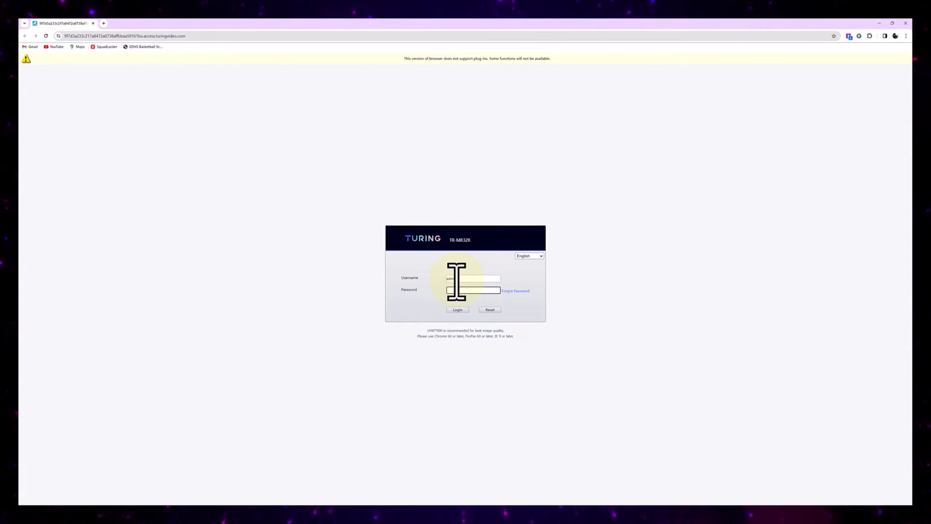
pyautogui.click(457, 310)
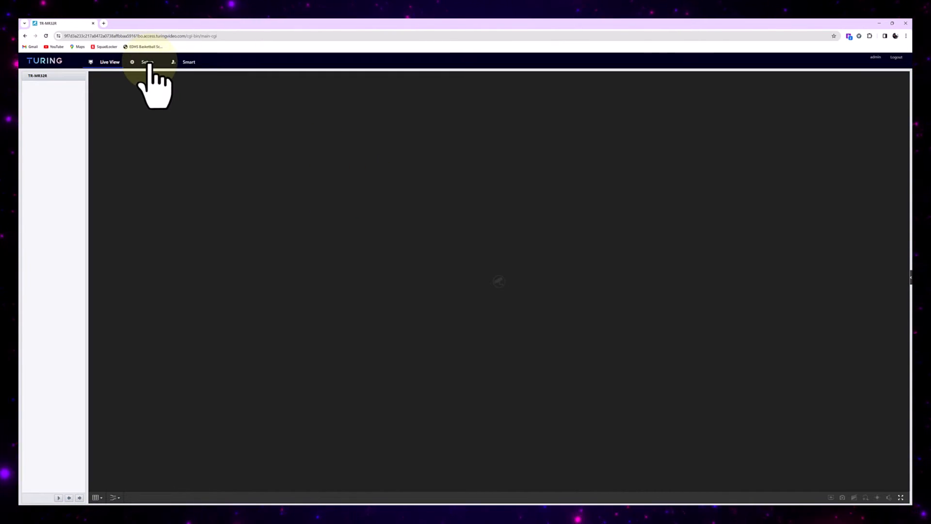
# Go to Setup > Camera list, try the empty manual Add form, then cancel back to the list
pyautogui.click(147, 62)
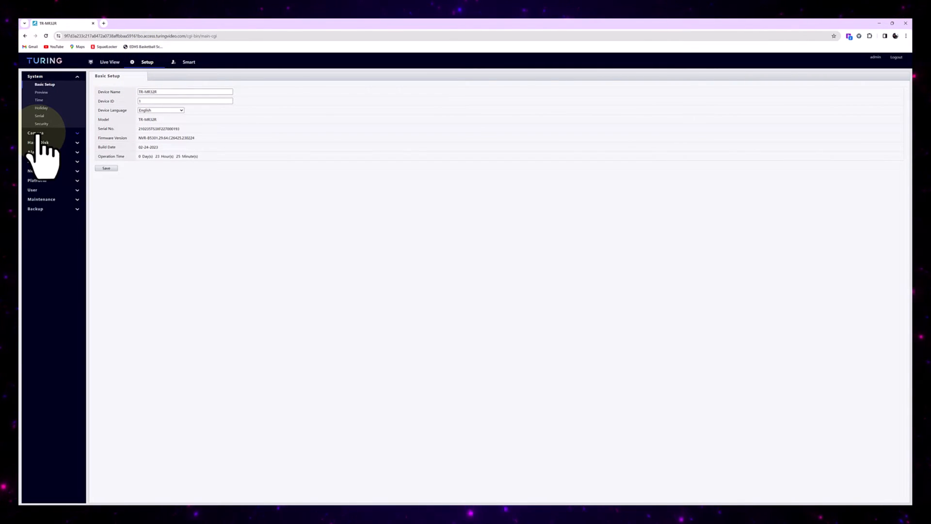
pyautogui.click(36, 133)
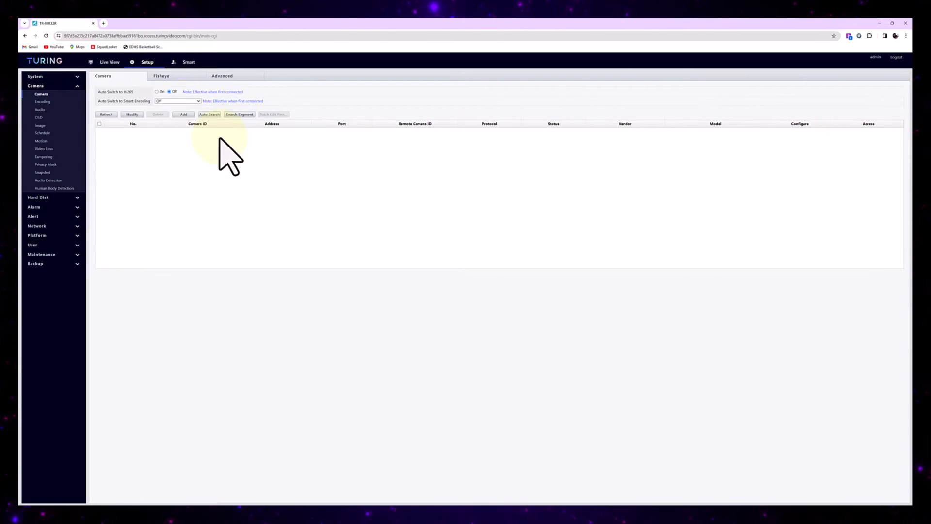
pyautogui.moveTo(326, 199)
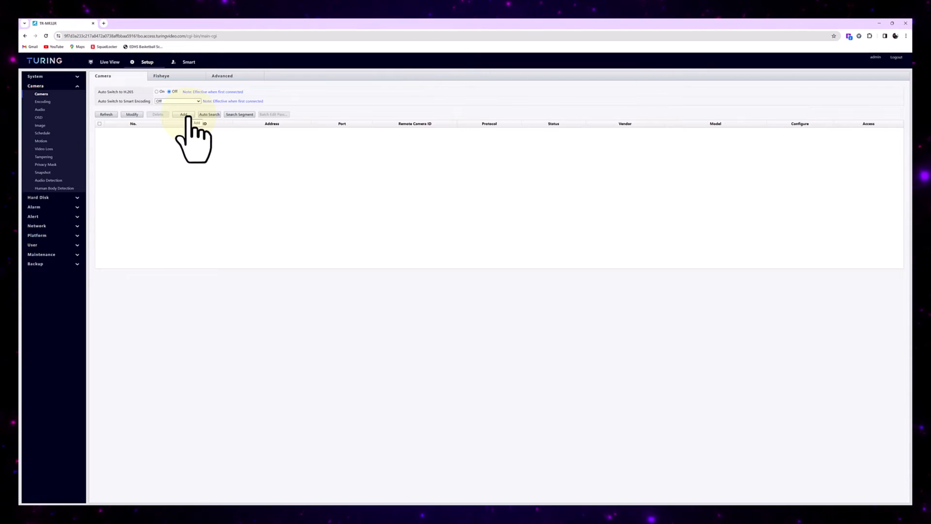
pyautogui.click(183, 114)
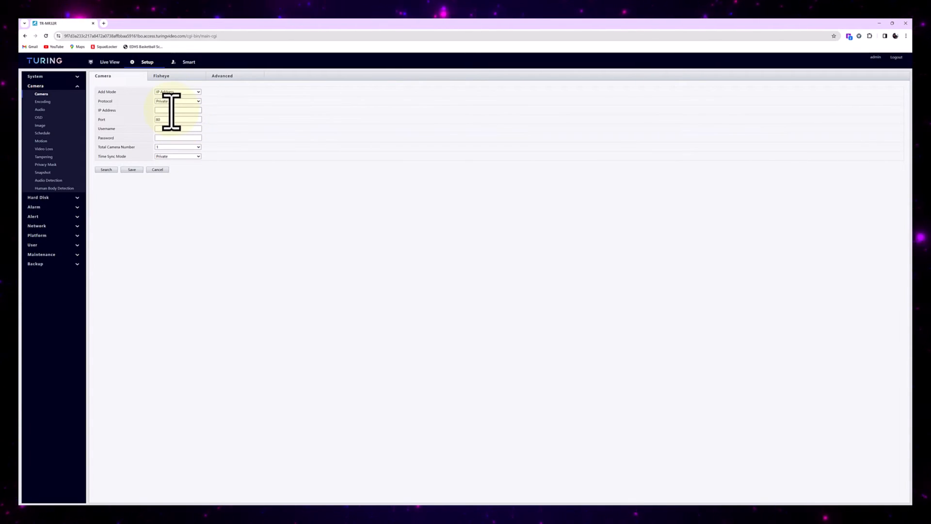
pyautogui.click(131, 169)
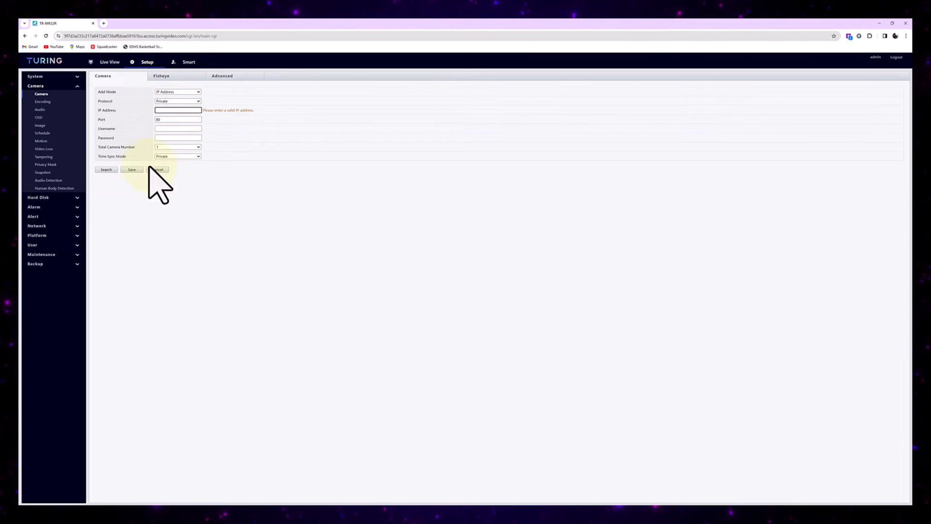
pyautogui.click(158, 168)
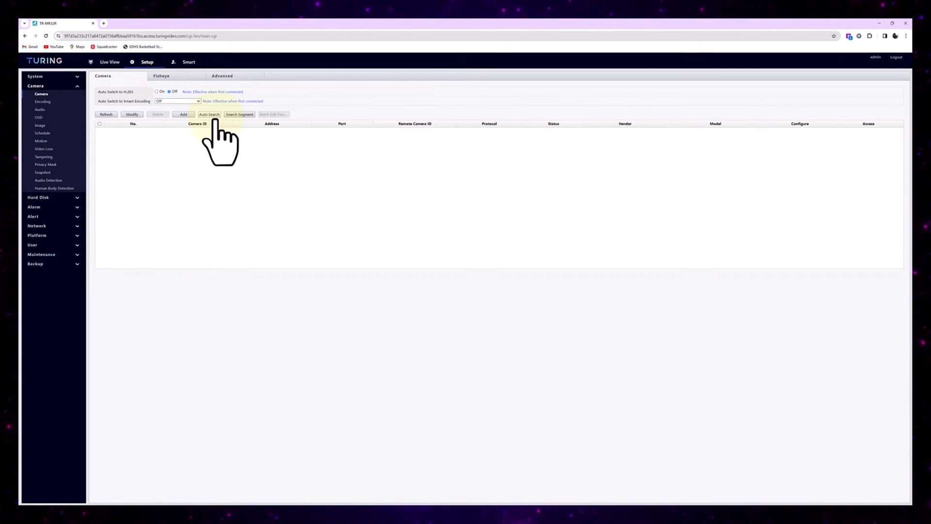
# Auto Search the local network and add the found Turing AI device to the camera list
pyautogui.click(210, 114)
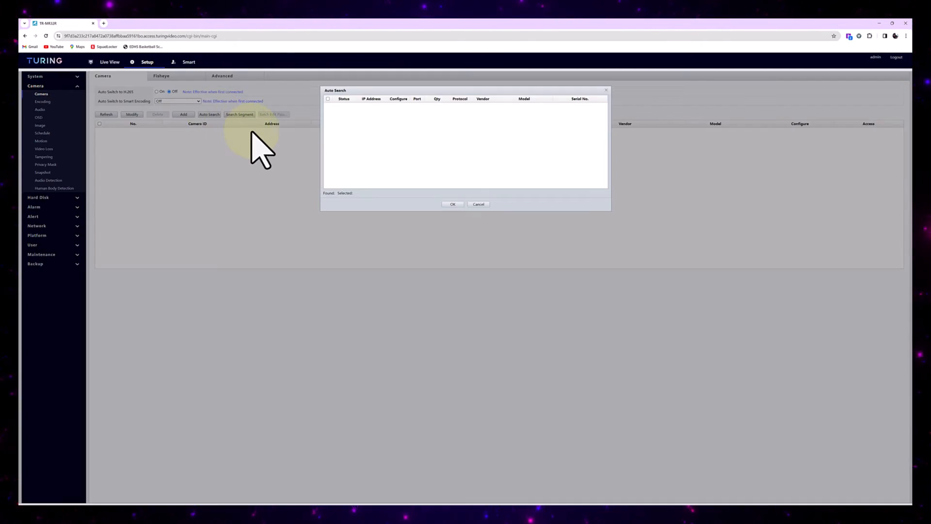
pyautogui.click(209, 114)
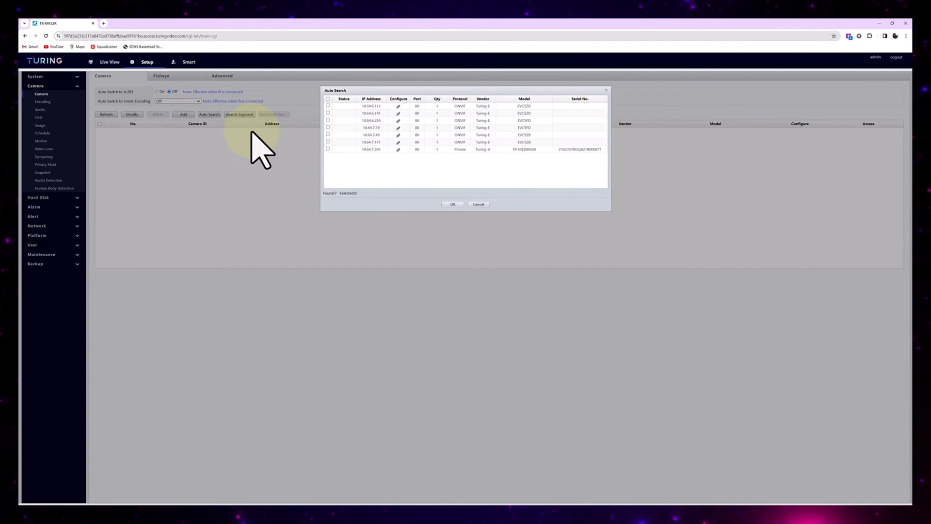
pyautogui.moveTo(398, 131)
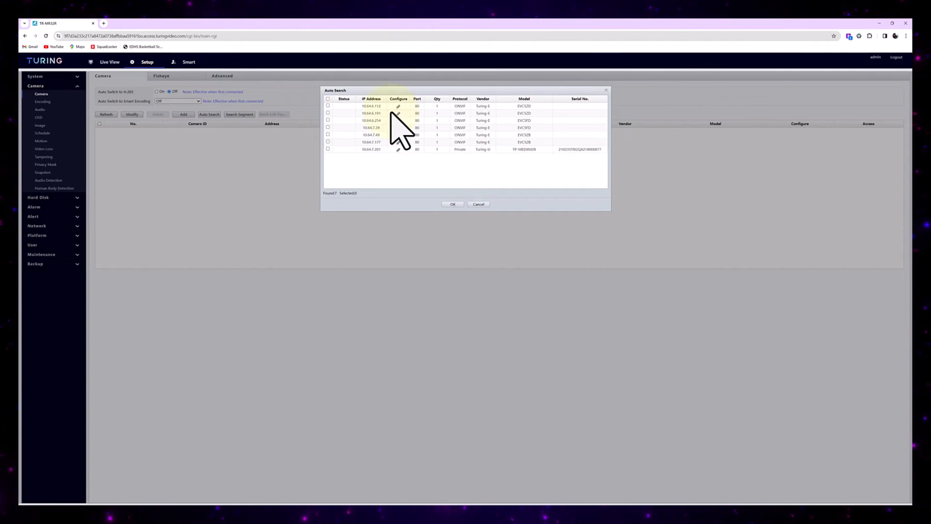
pyautogui.moveTo(571, 195)
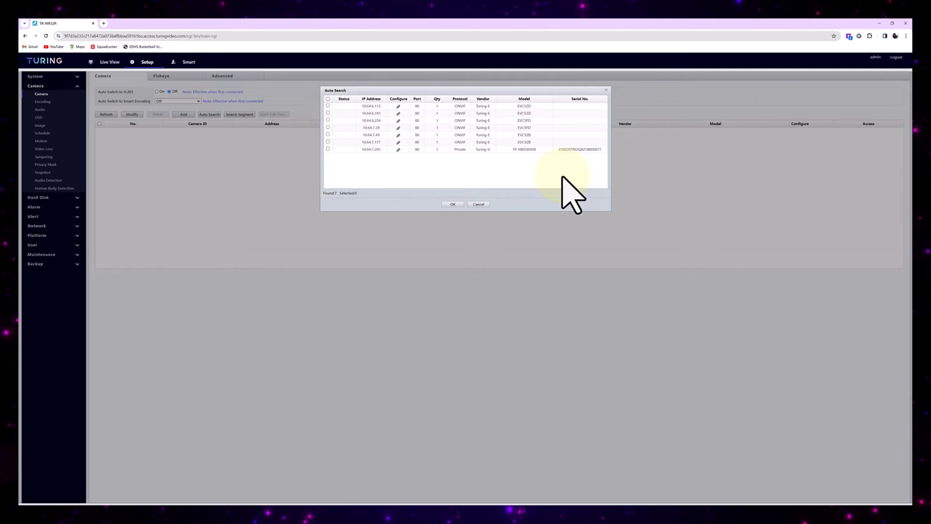
pyautogui.moveTo(421, 187)
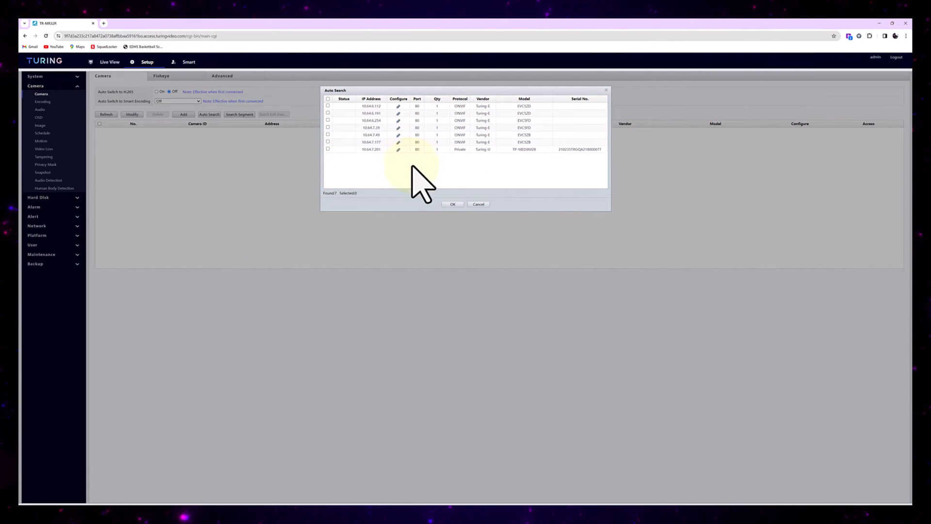
pyautogui.click(327, 149)
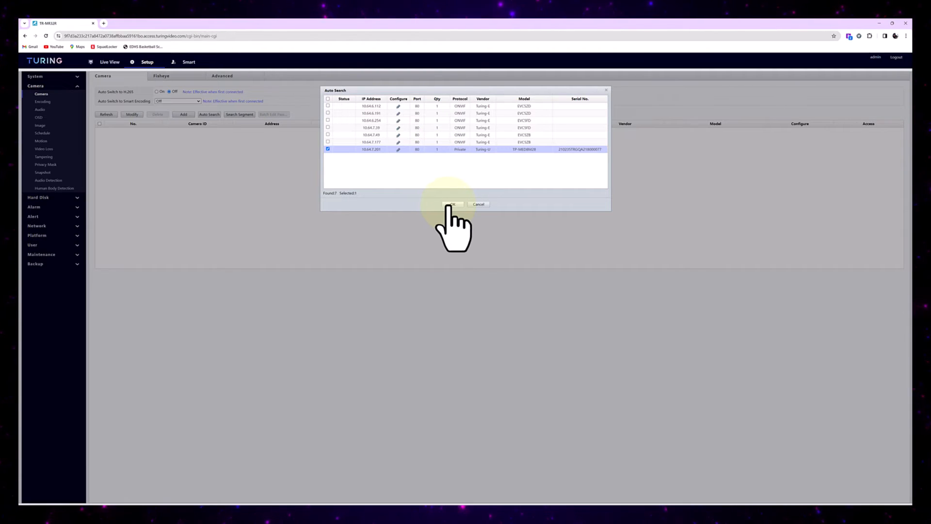
pyautogui.click(452, 204)
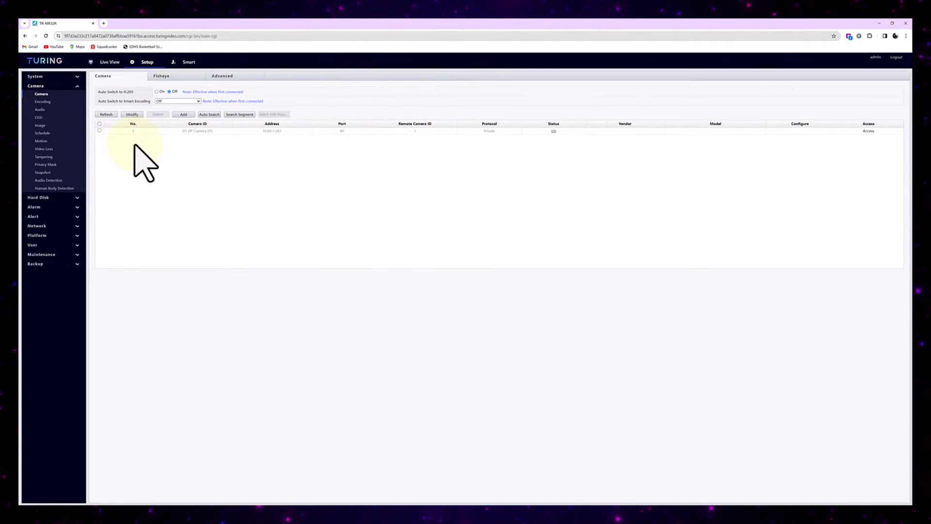
pyautogui.moveTo(209, 115)
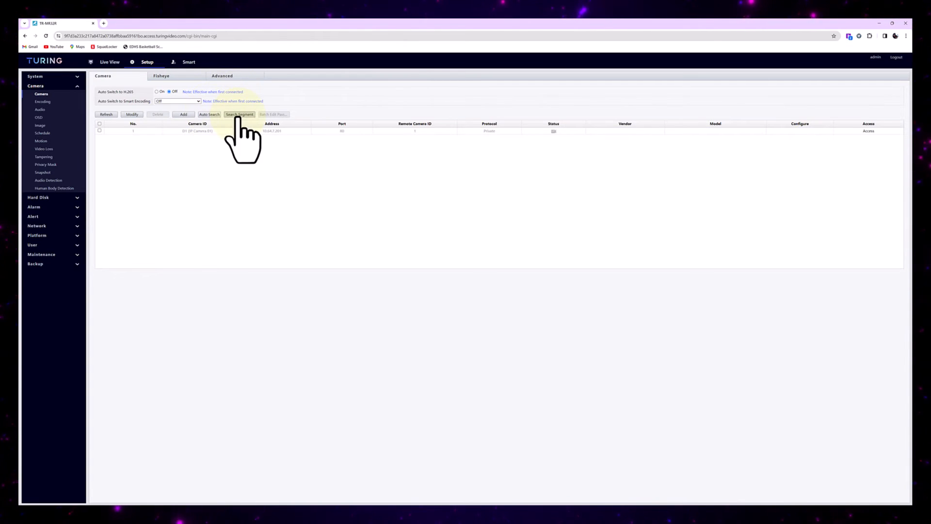
# Search the segment ending at 10.64.13.250 and find seven cameras on the network
pyautogui.click(239, 115)
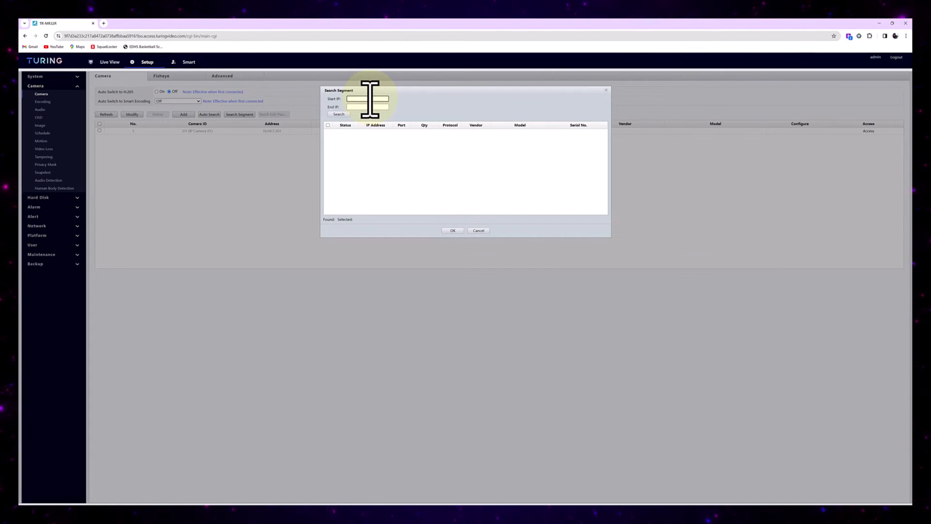
pyautogui.write('10.64.13.250')
pyautogui.write('10.64.13.200')
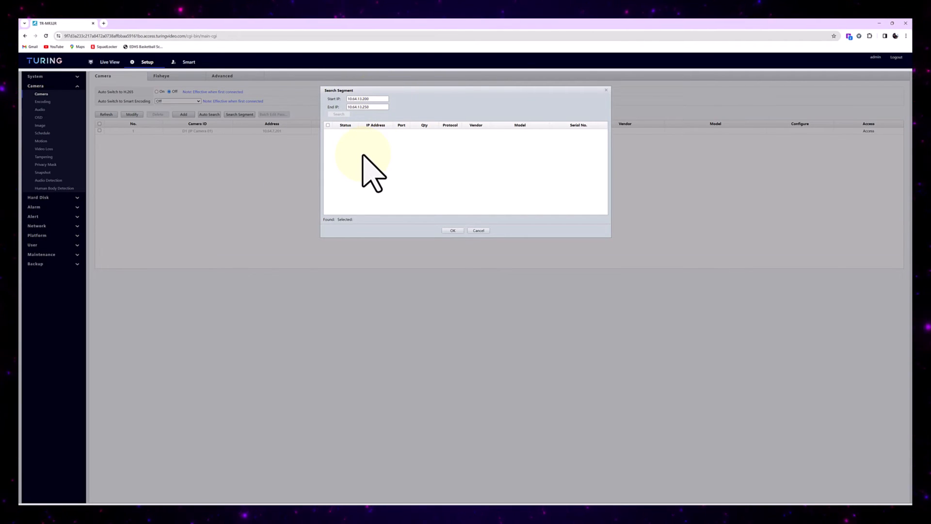
pyautogui.click(339, 115)
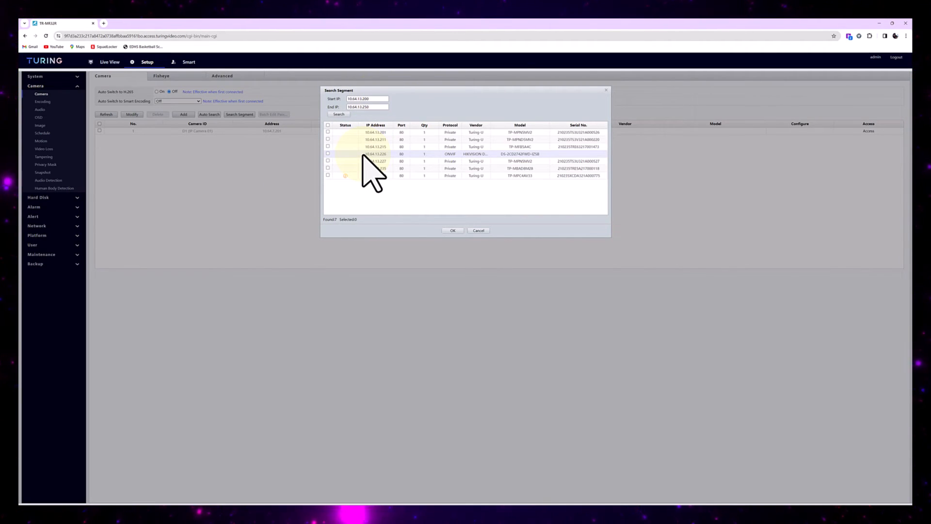
pyautogui.moveTo(500, 164)
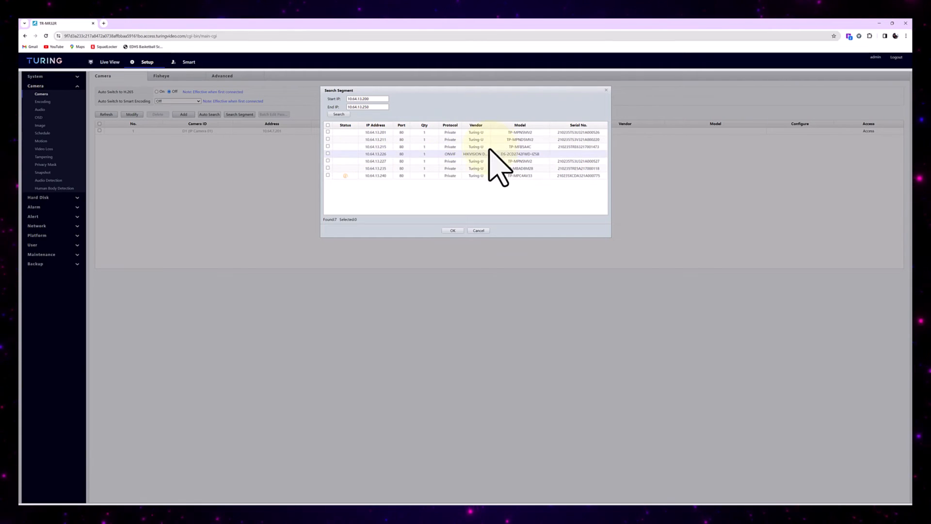
pyautogui.moveTo(401, 155)
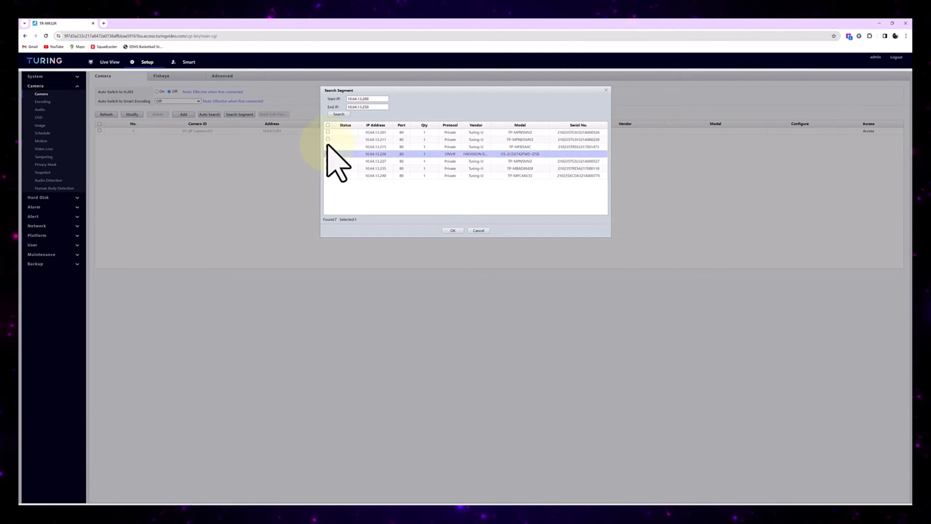
# Select all seven found cameras and add them to the NVR's channels
pyautogui.click(327, 126)
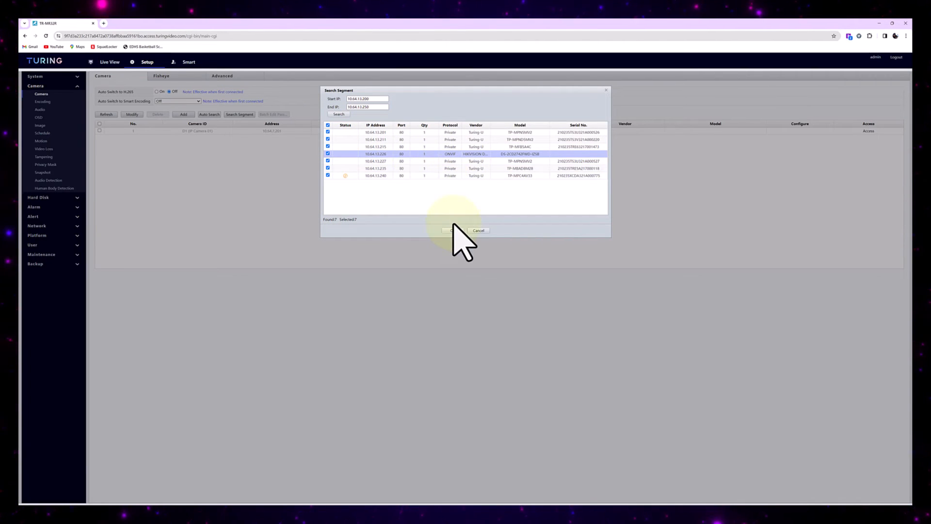
pyautogui.click(451, 231)
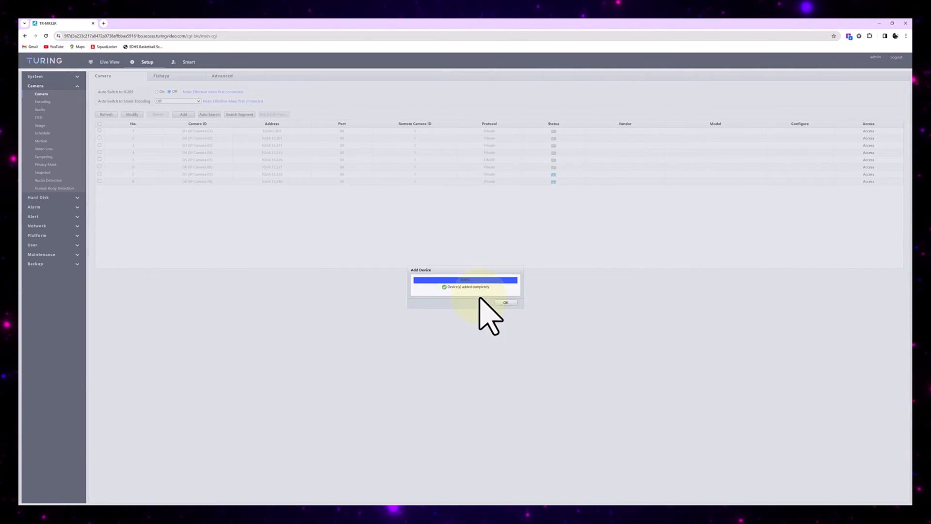
# Dismiss the add-complete notice and select all eight camera channels in the list
pyautogui.click(504, 303)
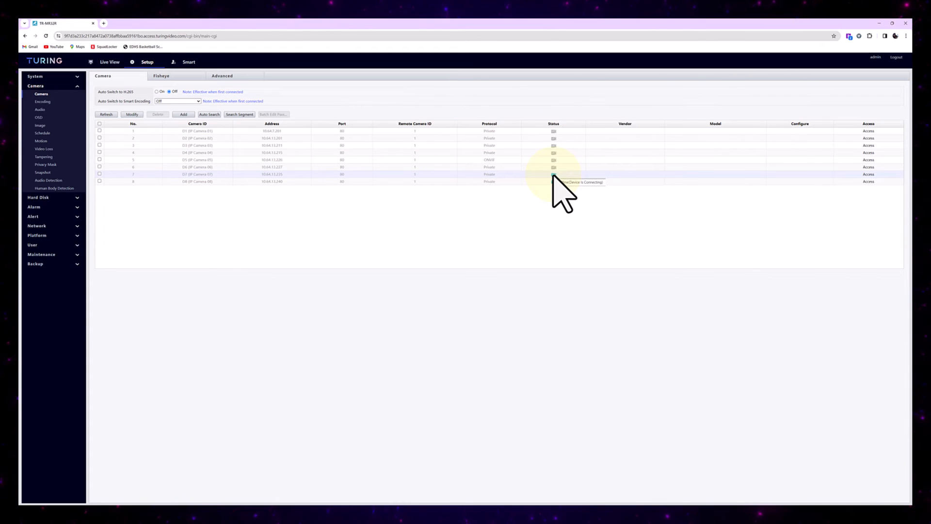
pyautogui.click(107, 114)
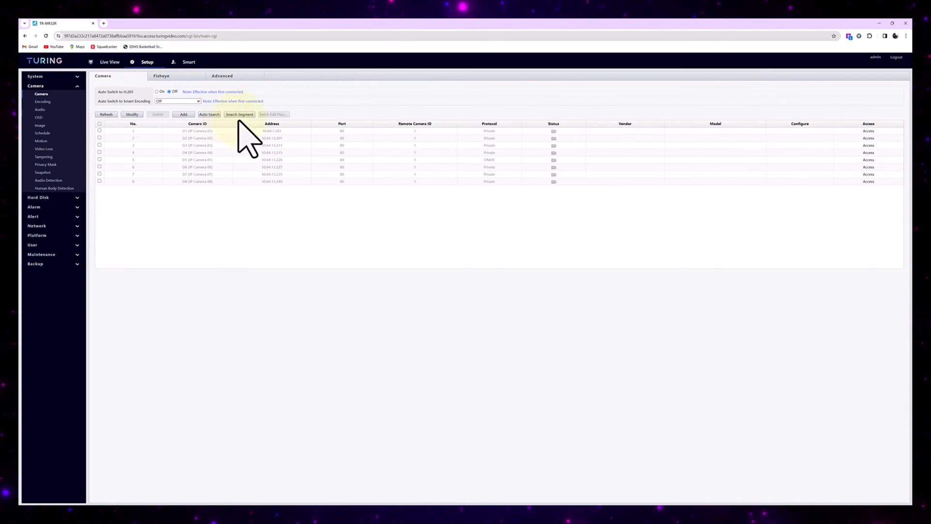
pyautogui.moveTo(107, 137)
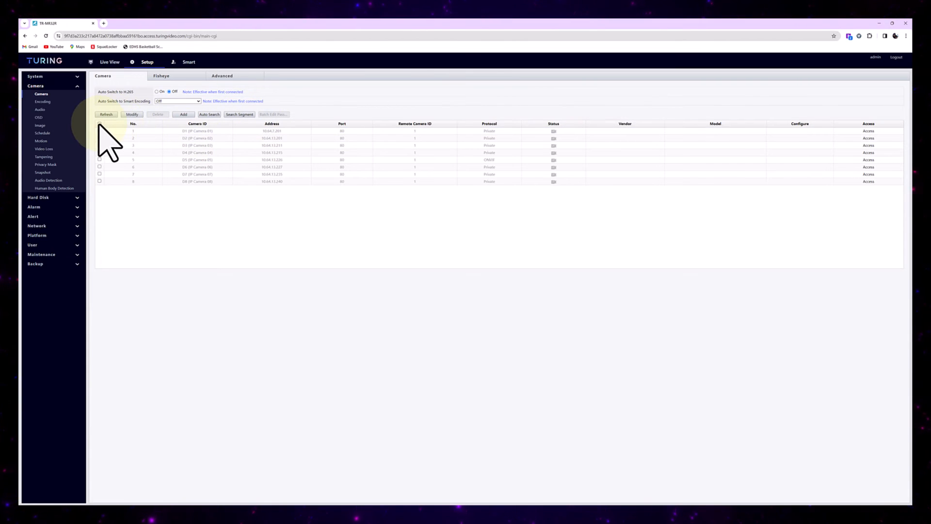
pyautogui.click(99, 123)
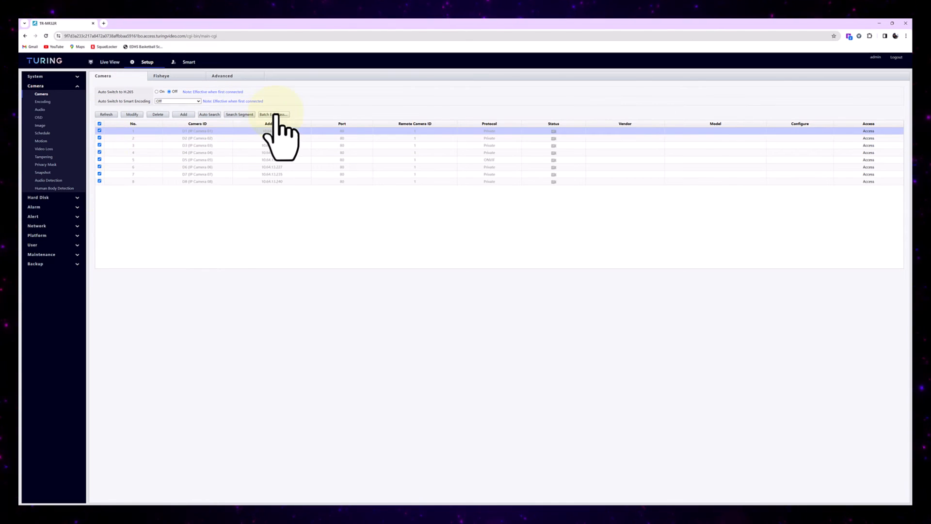
# Batch-edit the password for all eight cameras, each channel reporting success
pyautogui.click(273, 114)
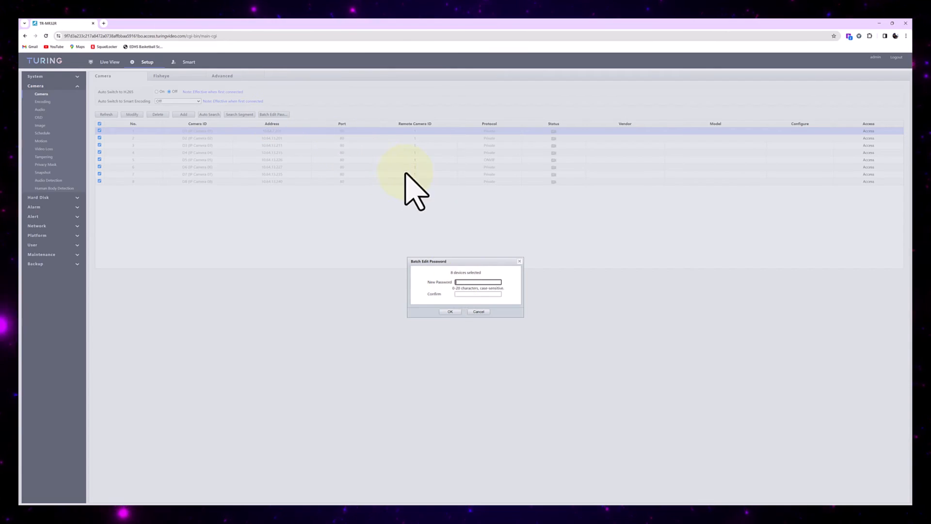
pyautogui.moveTo(477, 282)
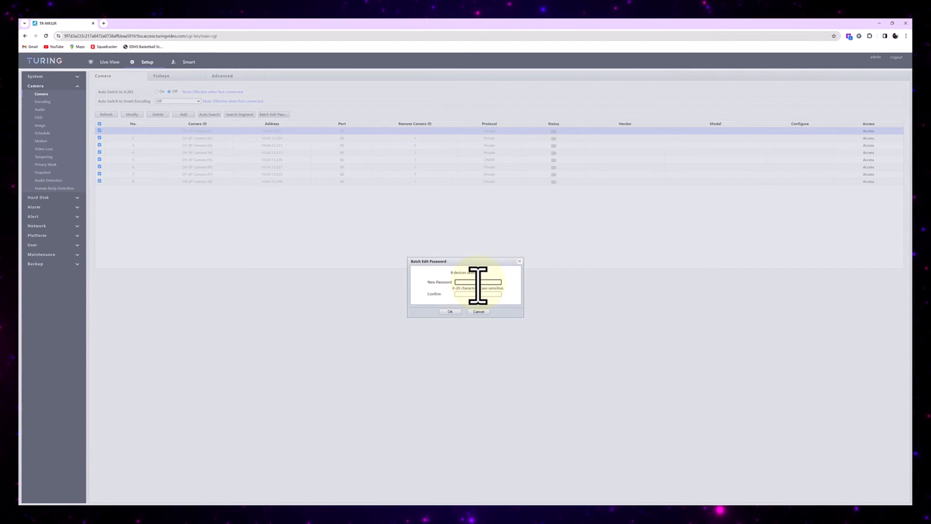
pyautogui.click(450, 311)
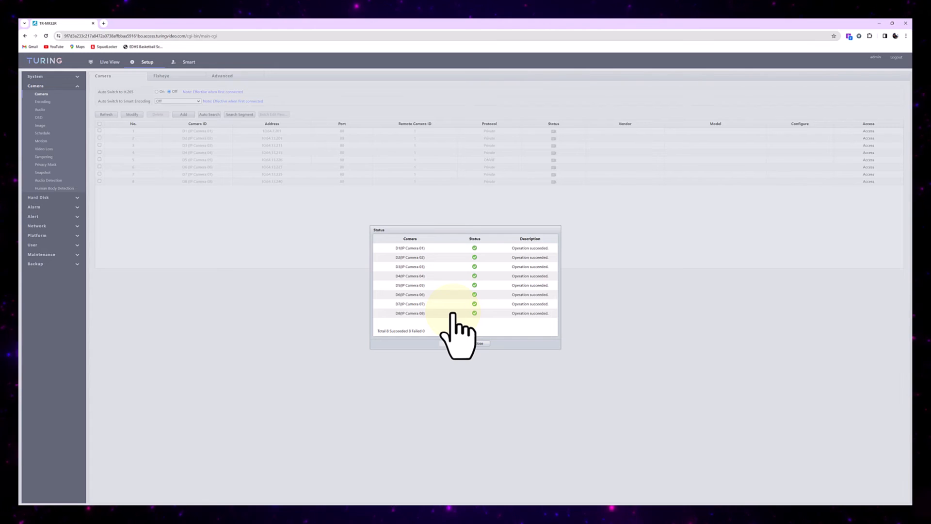
pyautogui.moveTo(481, 341)
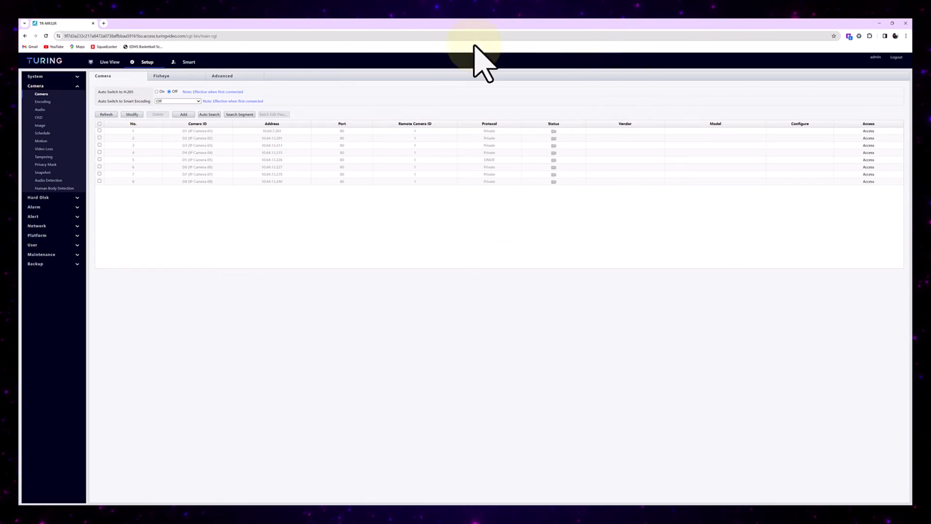
# Refresh the list until six cameras show online and tick the ONVIF 4MP Dome row
pyautogui.click(107, 115)
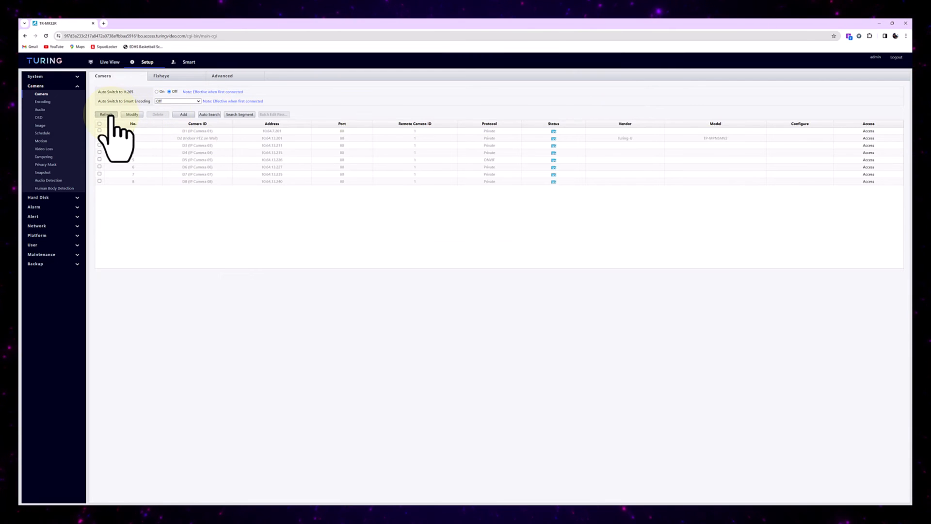
pyautogui.click(106, 115)
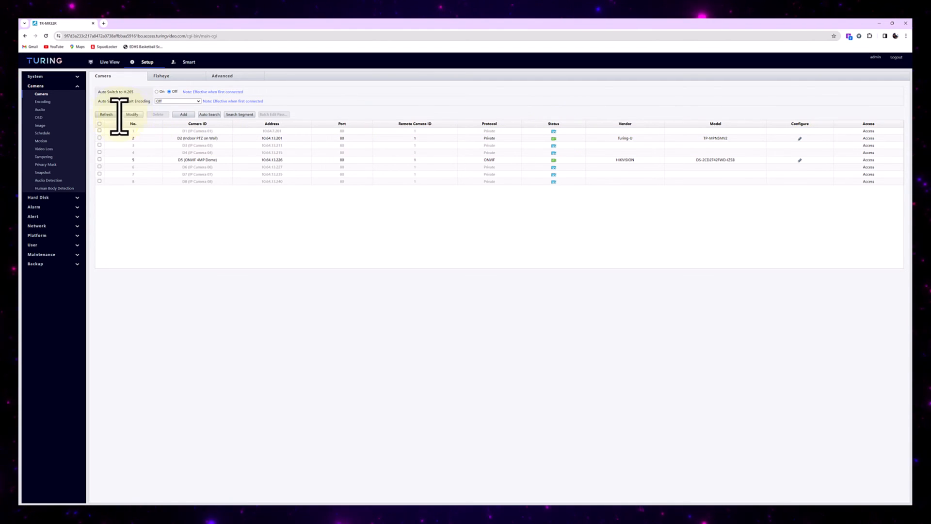
pyautogui.click(105, 115)
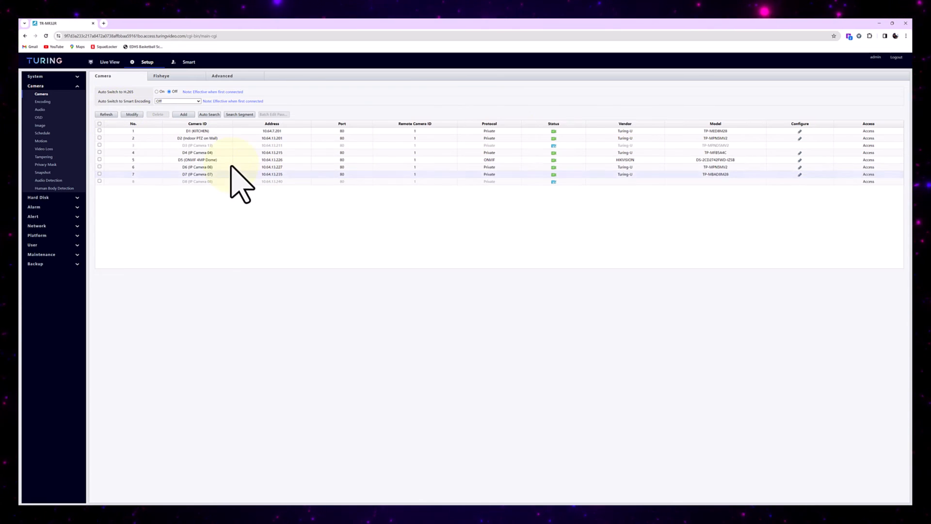
pyautogui.click(100, 159)
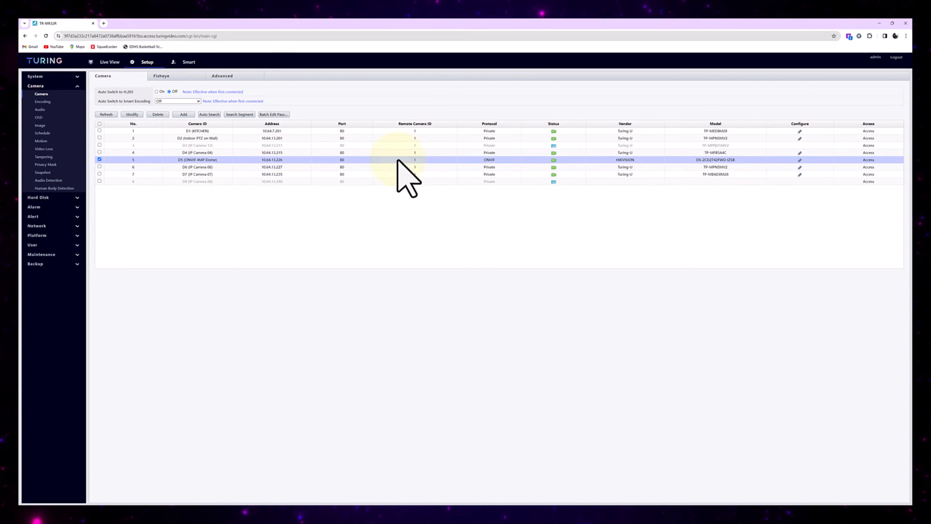
pyautogui.moveTo(562, 179)
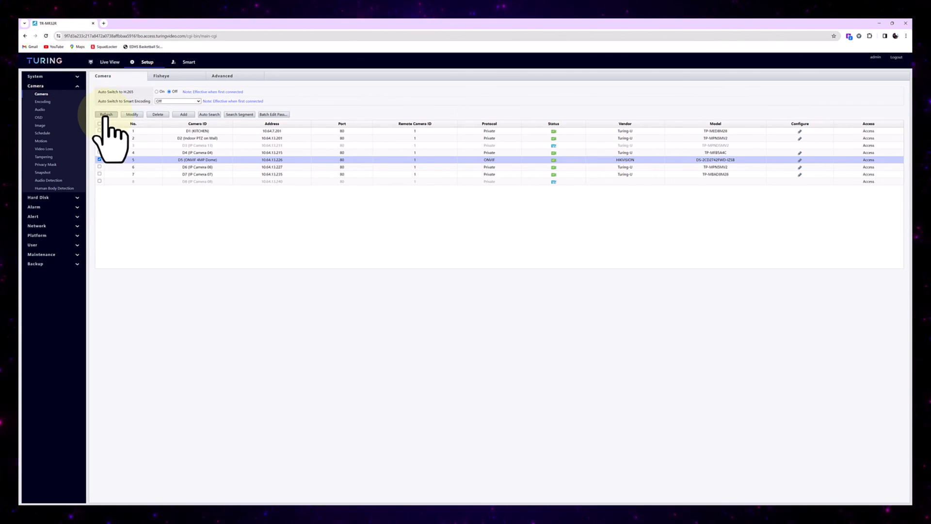
pyautogui.click(105, 115)
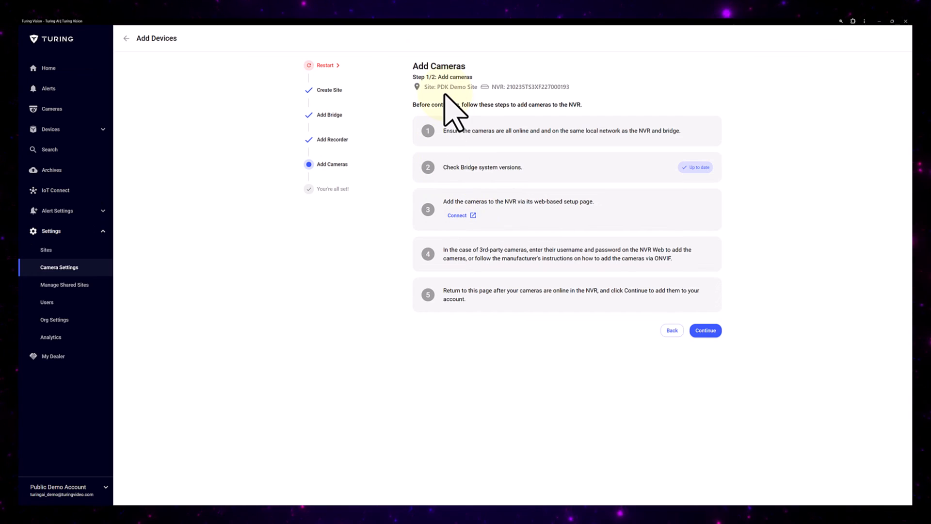
pyautogui.moveTo(386, 148)
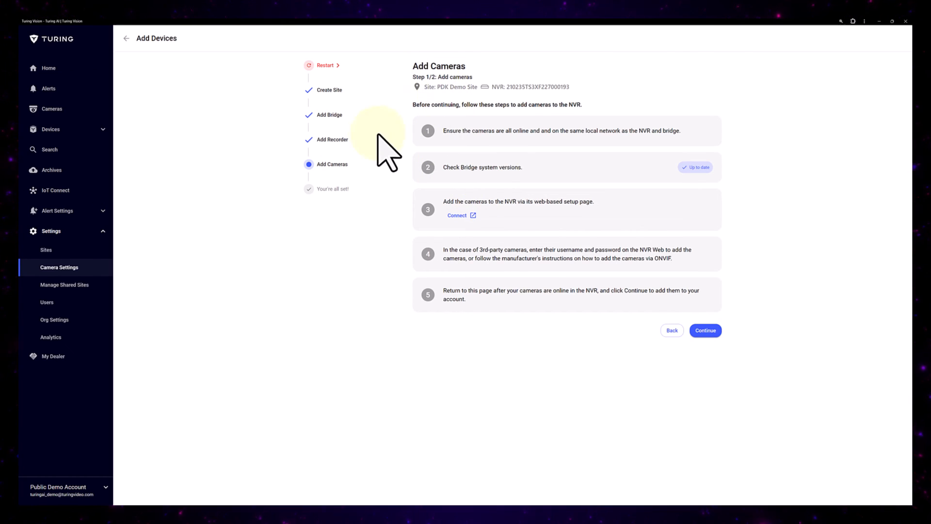
pyautogui.moveTo(450, 288)
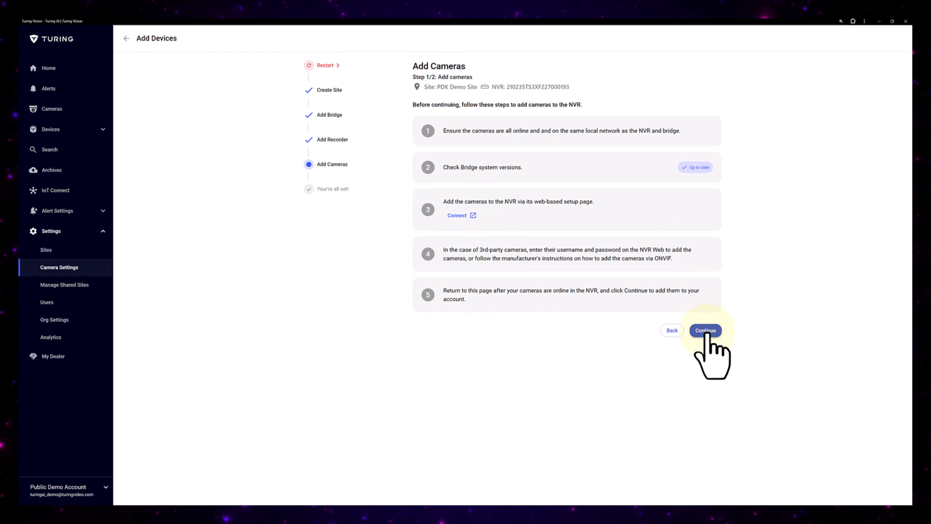
pyautogui.moveTo(650, 335)
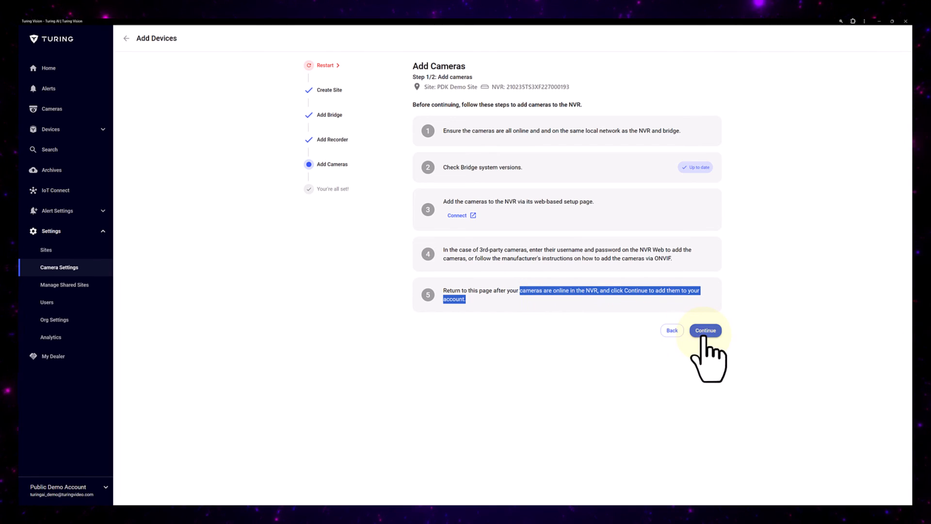
# Continue to load the PDK Demo Site NVR's 32 channels, seven showing live previews
pyautogui.click(705, 330)
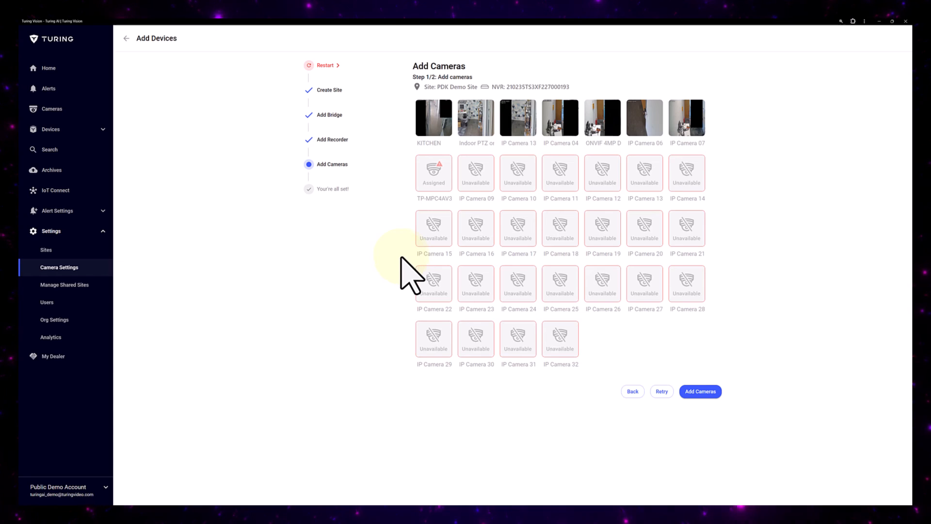
pyautogui.moveTo(752, 142)
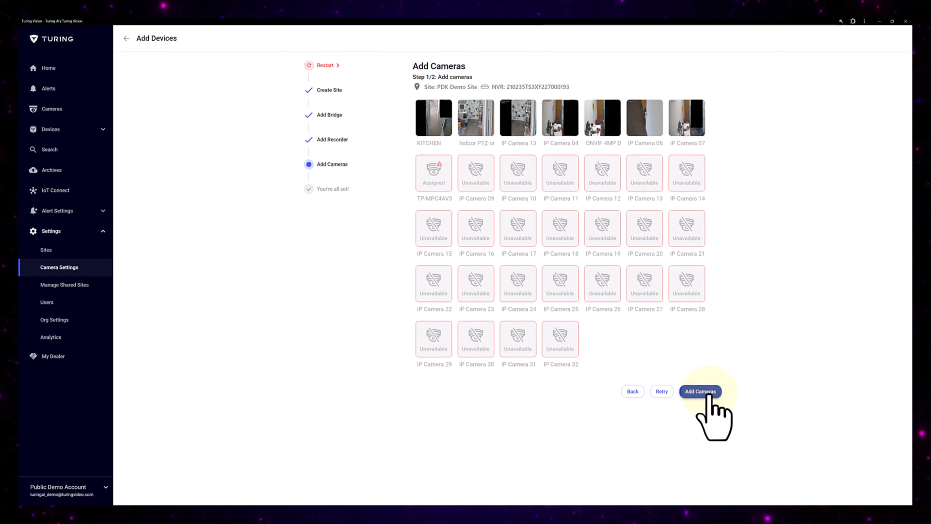
# Add the 7 available cameras to the site, then save camera names and time zone
pyautogui.click(701, 390)
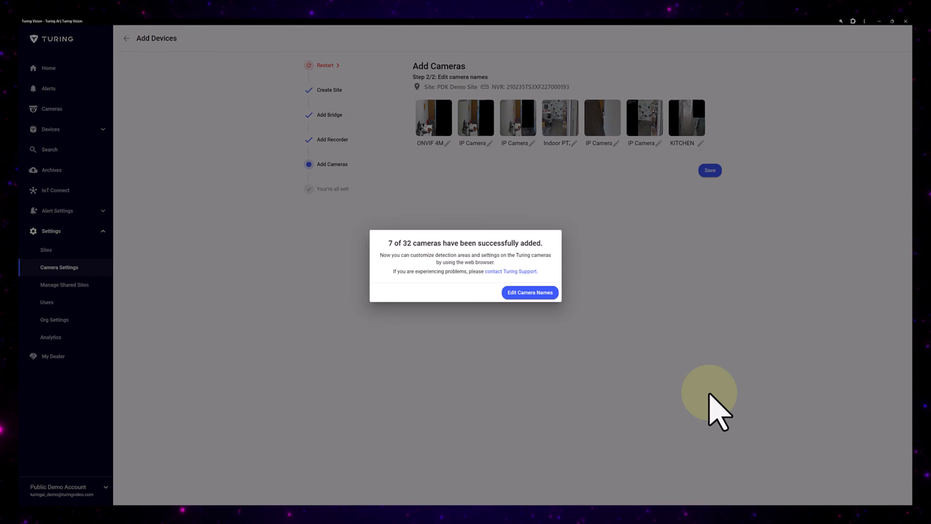
pyautogui.moveTo(440, 123)
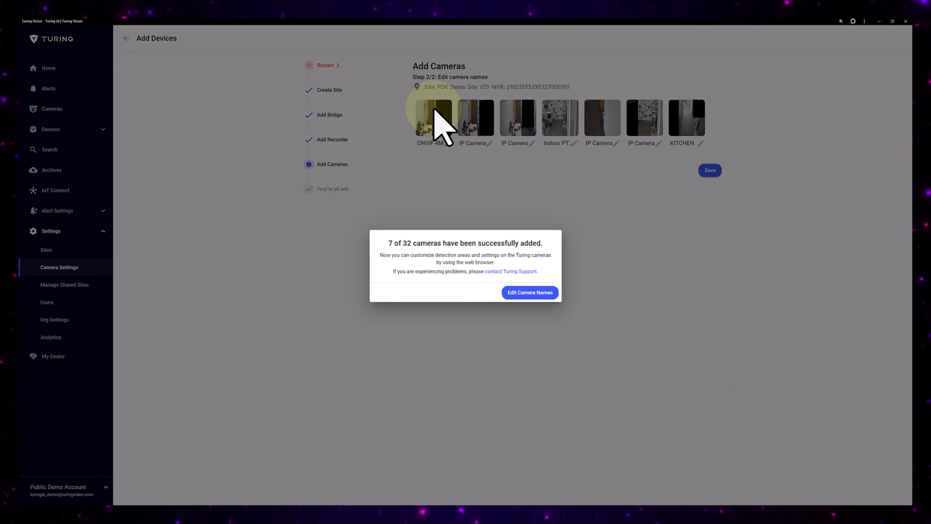
pyautogui.moveTo(427, 157)
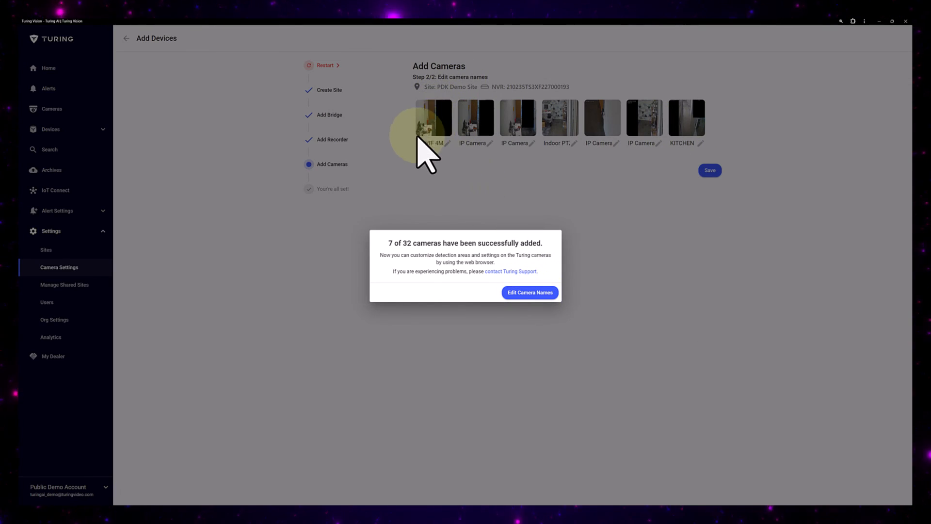
pyautogui.click(528, 292)
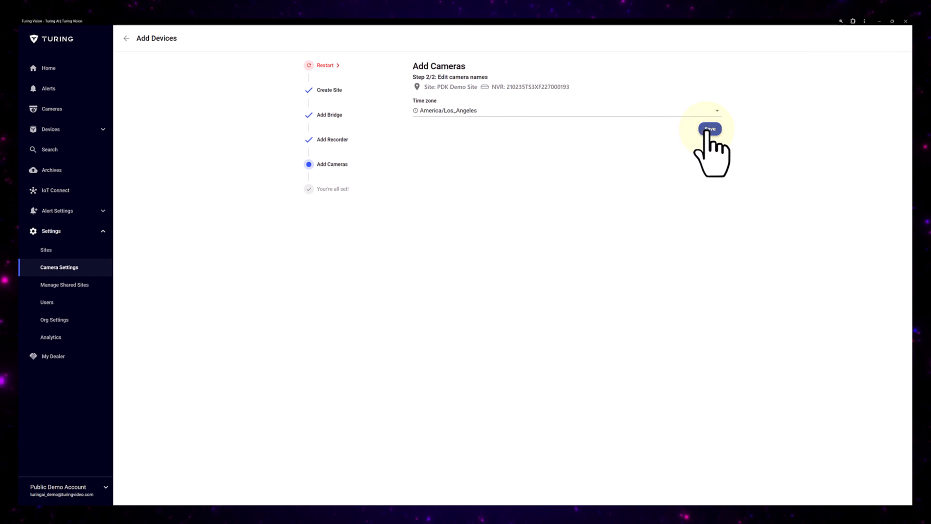
pyautogui.click(710, 129)
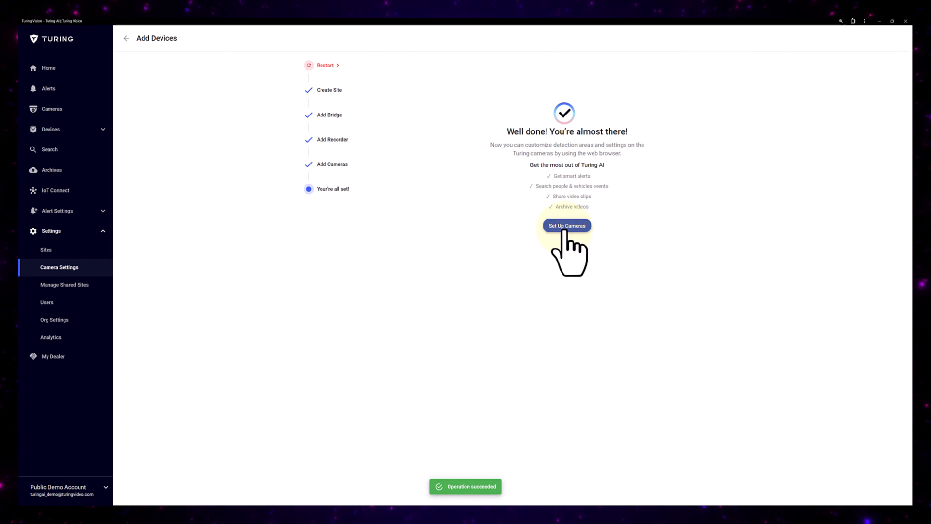
# Show the Devices list scrolled to the PDK Demo Site NVR with KITCHEN and ONVIF 4MP Dome online
pyautogui.click(566, 226)
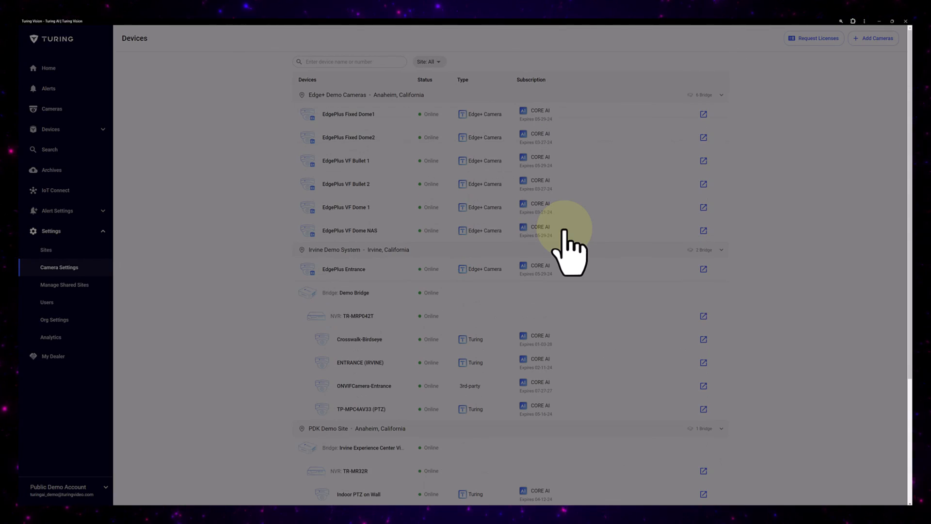
pyautogui.scroll(-3)
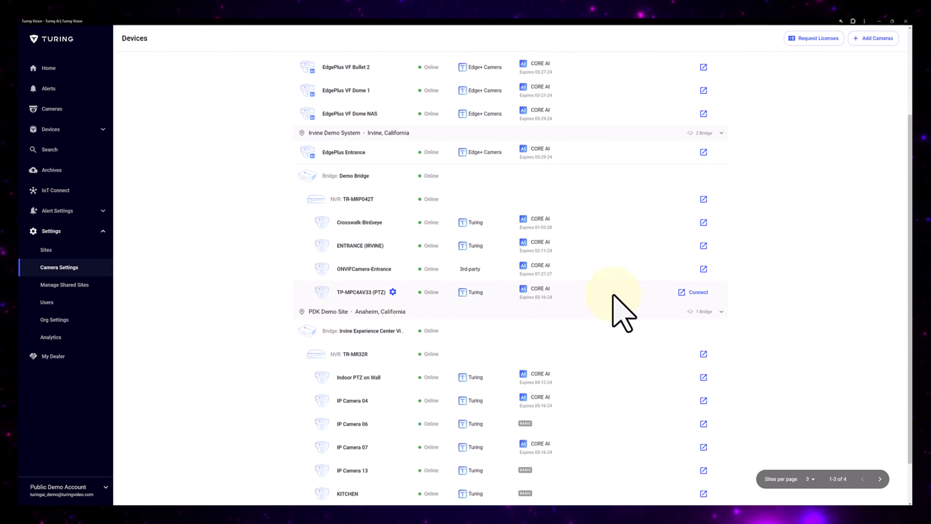
pyautogui.scroll(-3)
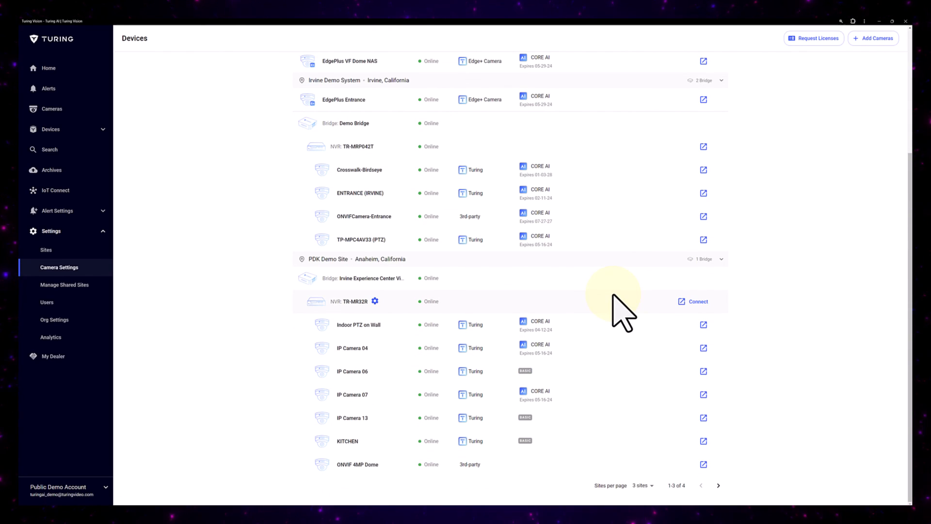